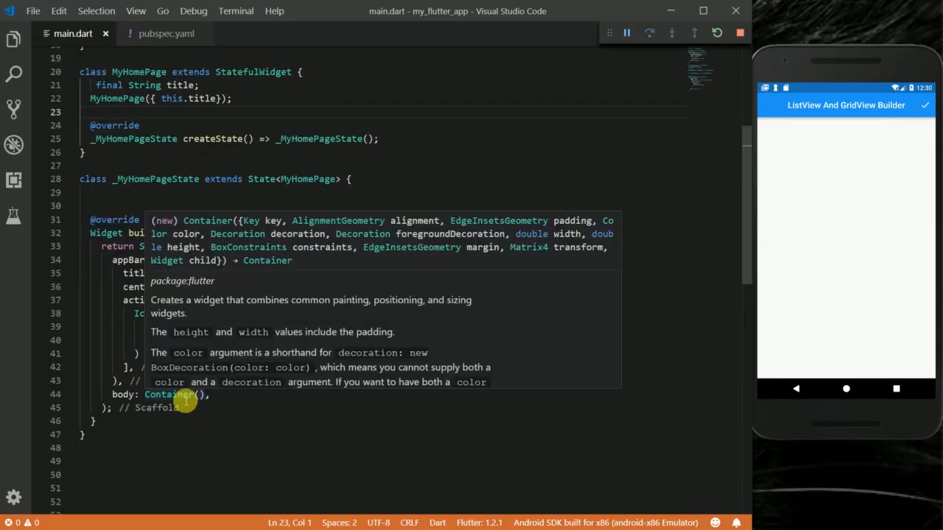
Replace the Scaffold body's Container with an empty ListView.builder( call.
double_click(168, 395)
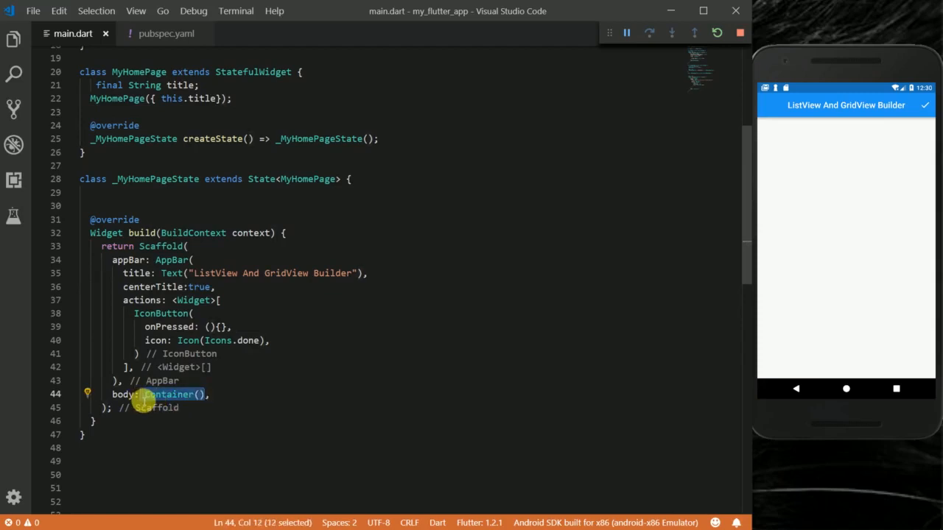
key(Delete)
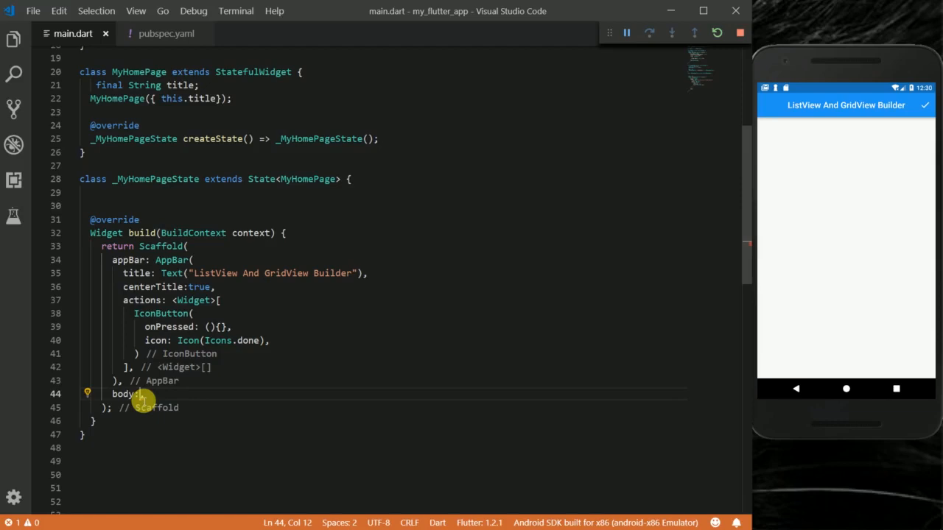
text(Listv)
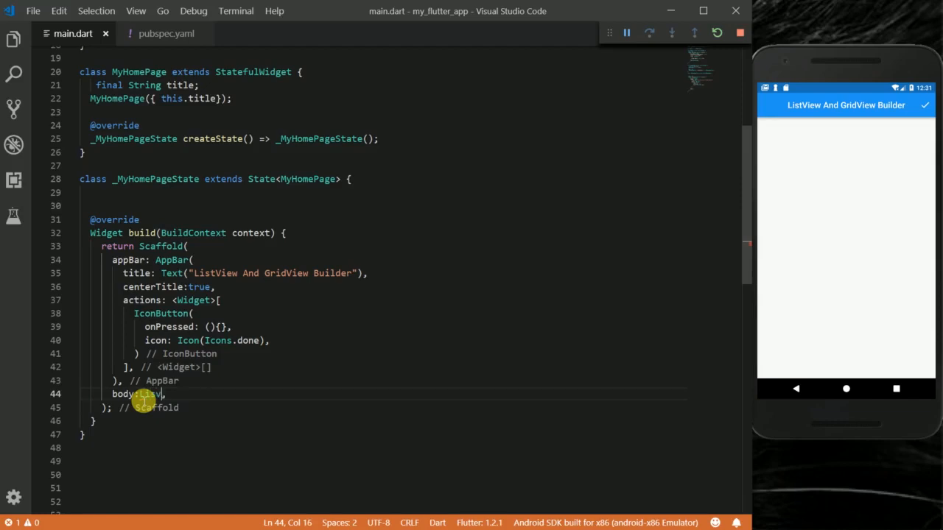
text(ListView.builder()
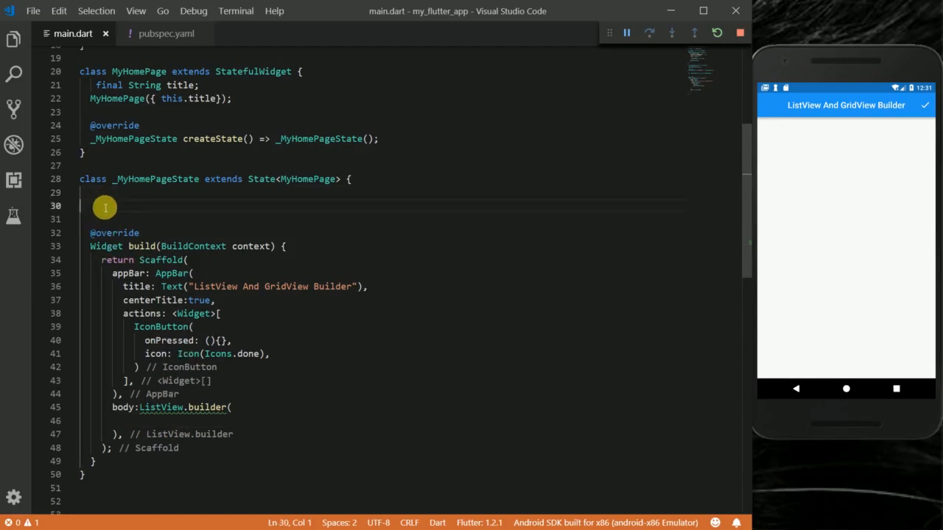
Paste the List<String> livingThings declaration (Cats to Roads) under a LIVING THINGS comment.
right_click(104, 208)
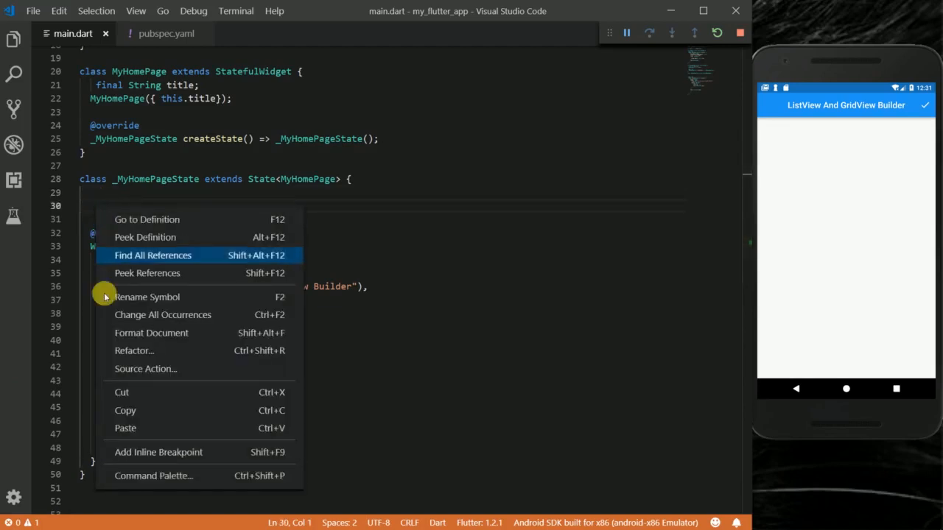
mouse_move(134, 410)
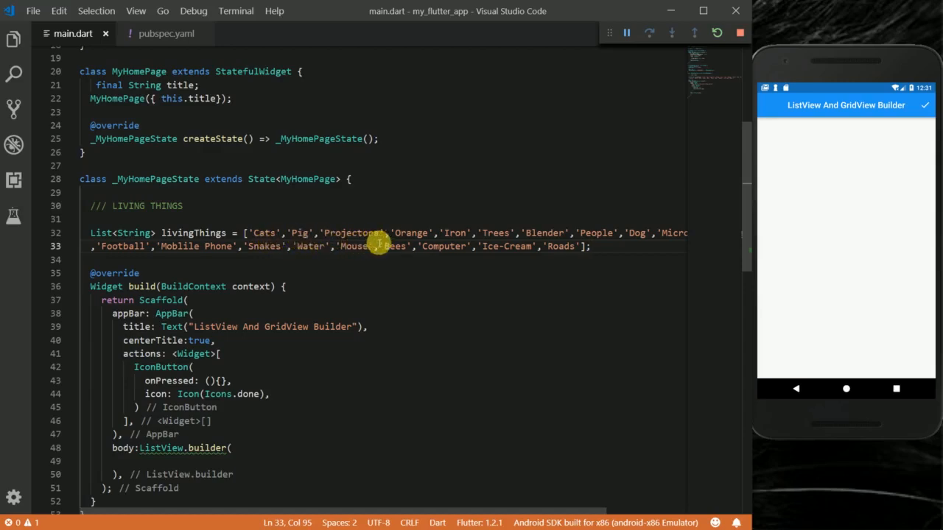
mouse_move(584, 256)
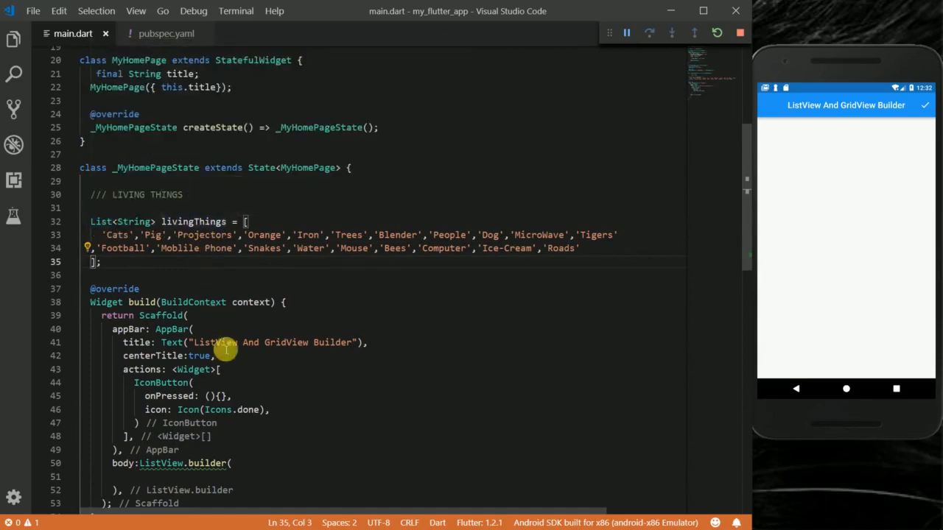
scroll(down, 3)
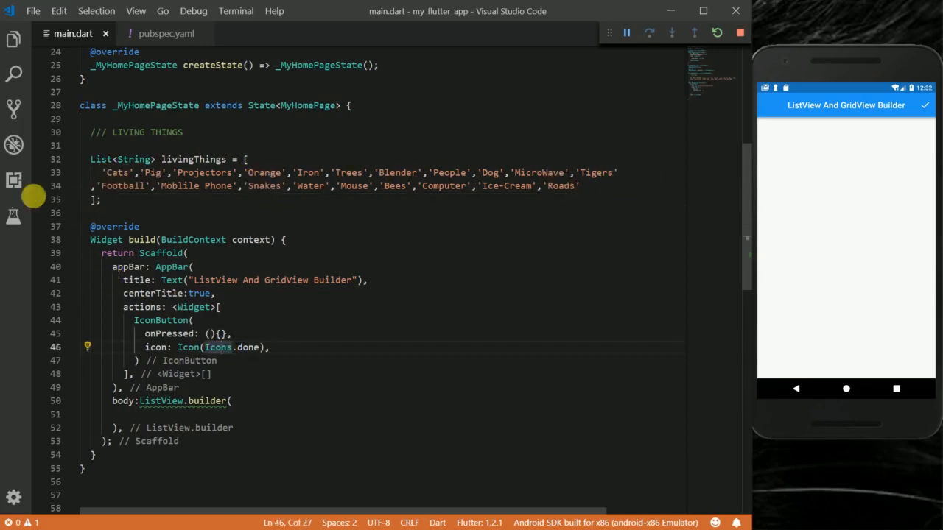
mouse_move(478, 186)
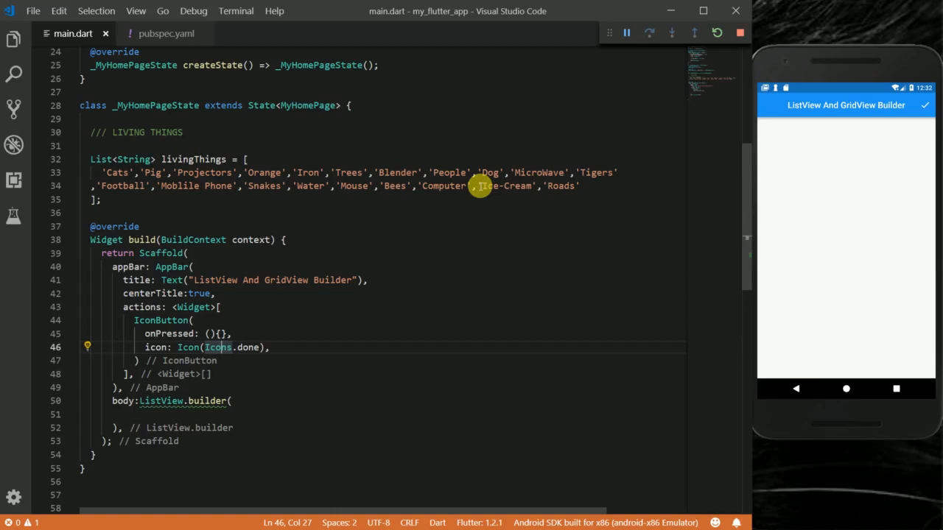
Add scrollDirection: Axis.vertical plus empty itemCount, itemBuilder and itemExtent parameters, saving the file.
text(scrollDirection: ,)
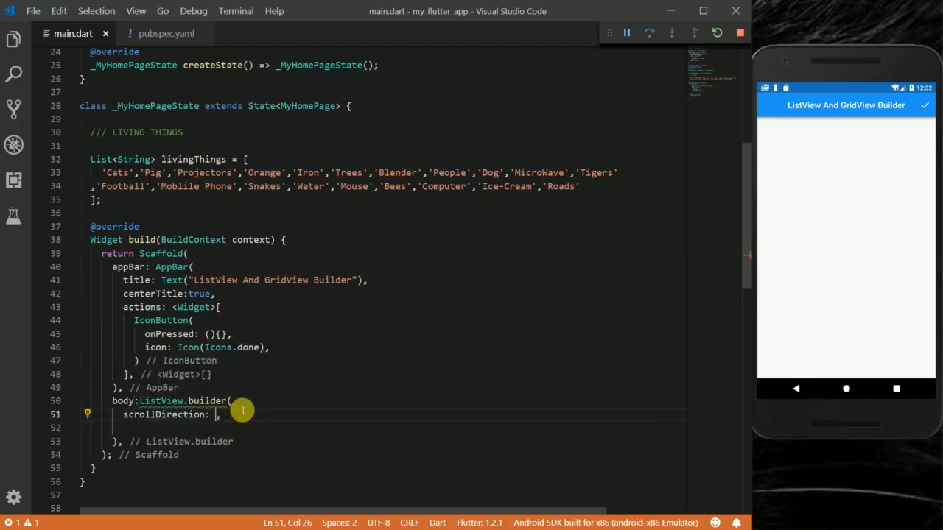
key(ctrl+s)
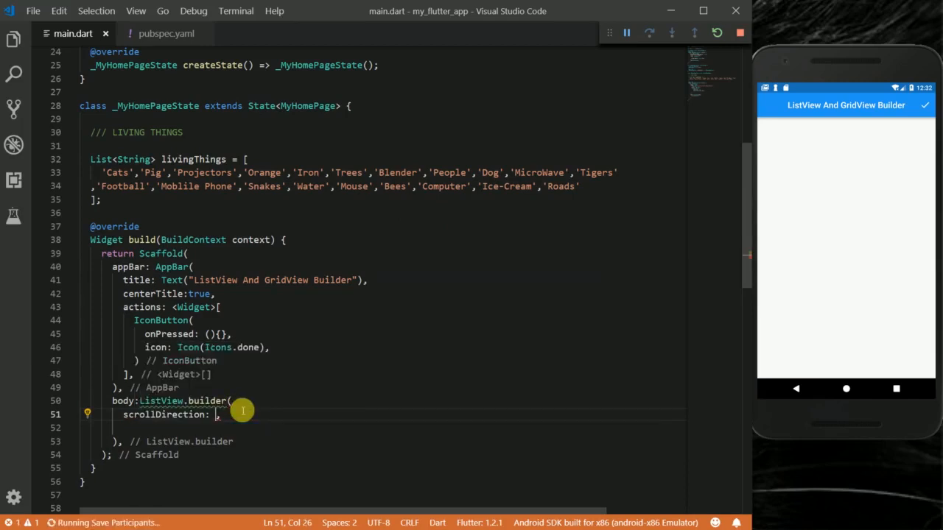
text(Axis.vertical)
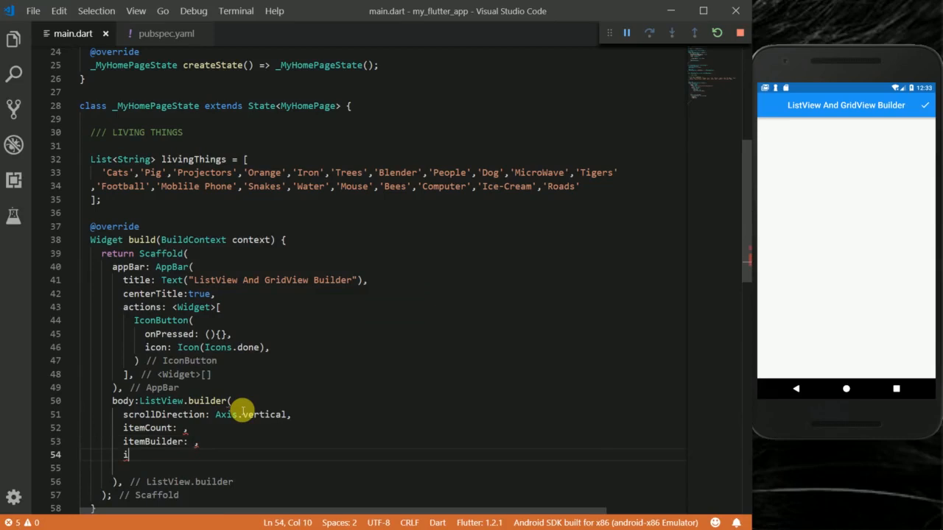
text(temExtent: ,)
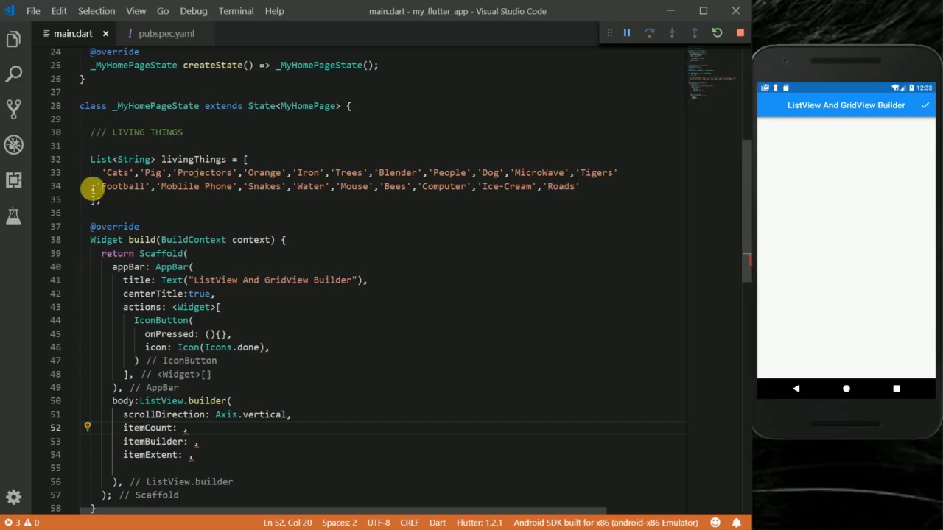
mouse_move(336, 186)
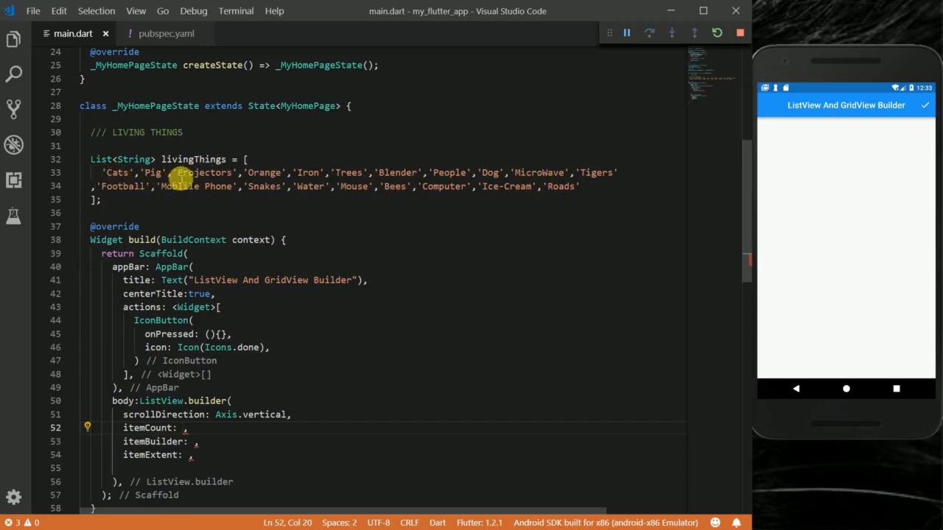
mouse_move(475, 200)
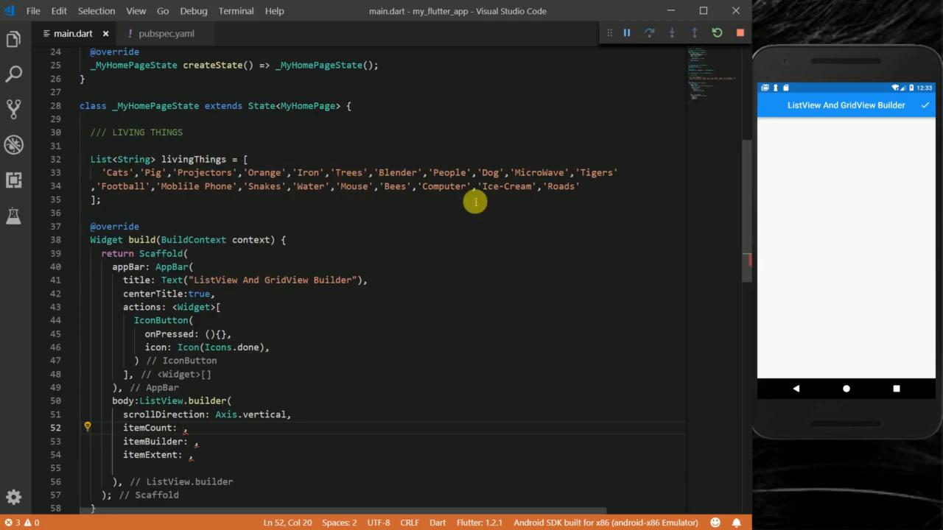
mouse_move(568, 190)
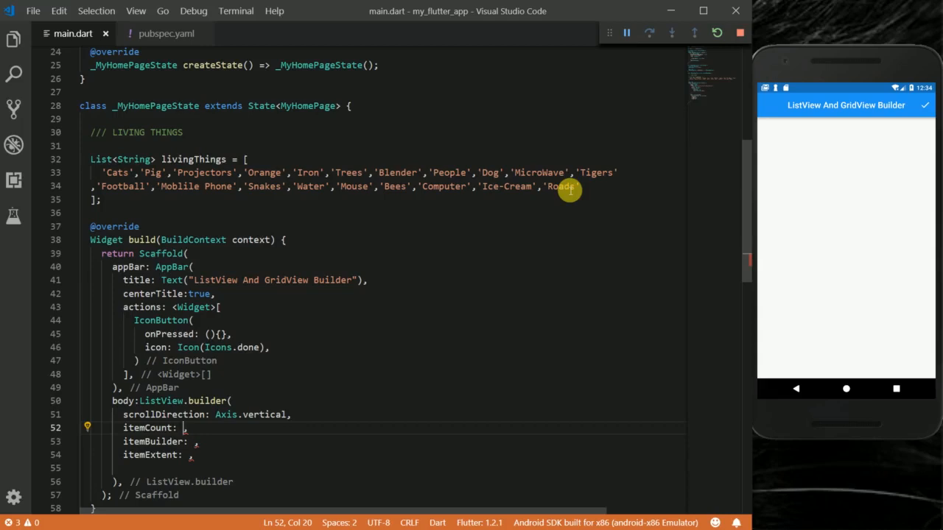
Set itemCount to livingThings.length and itemBuilder to (BuildContext contex, int index).
text(li)
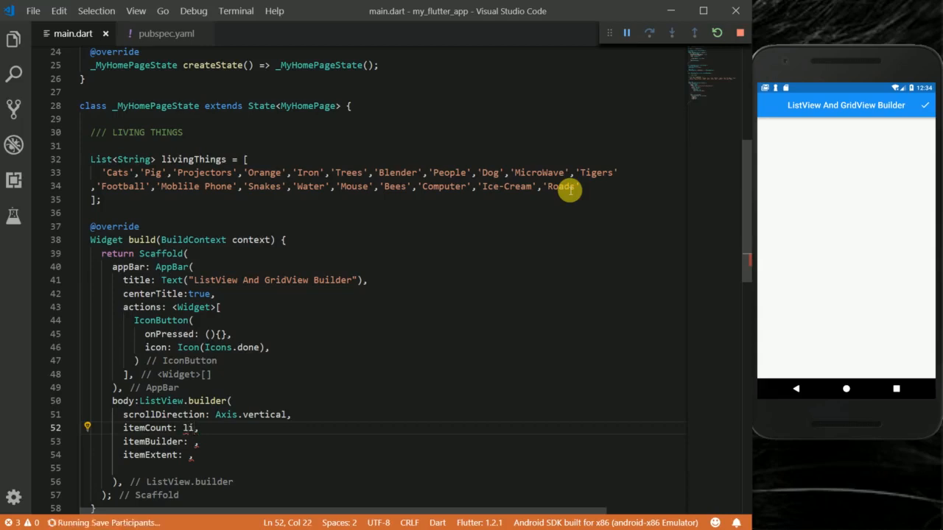
text(ingThings.length)
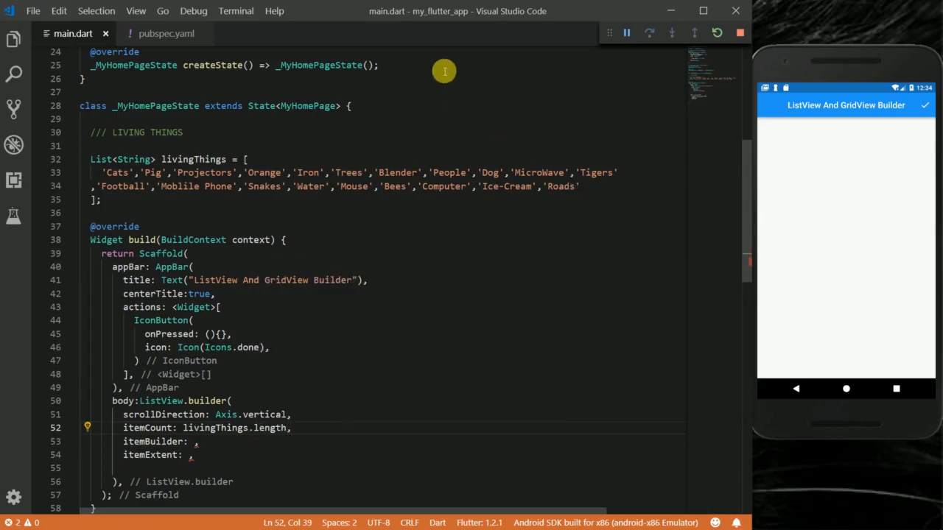
mouse_move(524, 185)
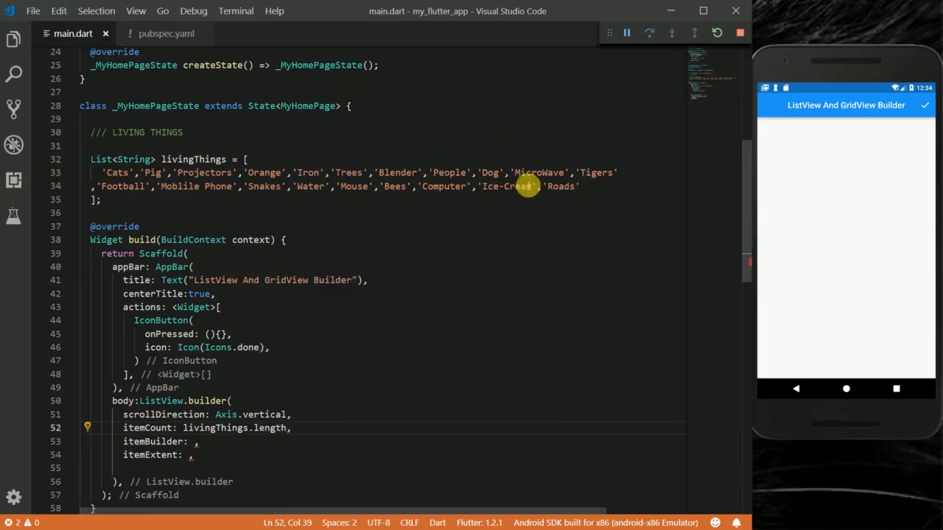
mouse_move(197, 427)
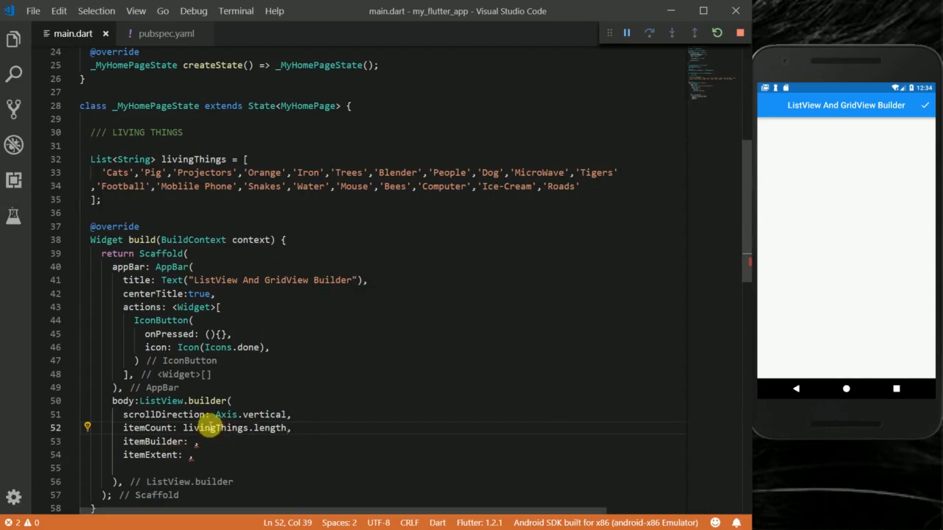
mouse_move(273, 427)
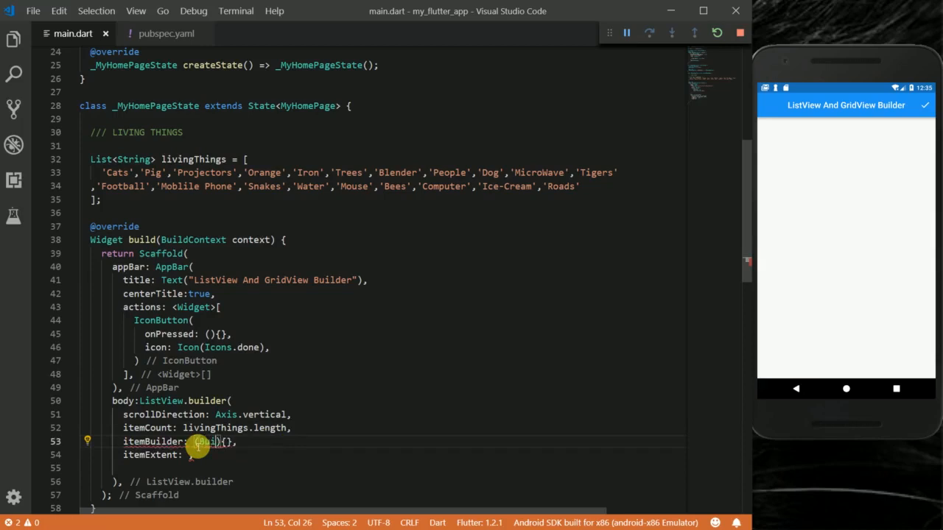
text(BuildContext)
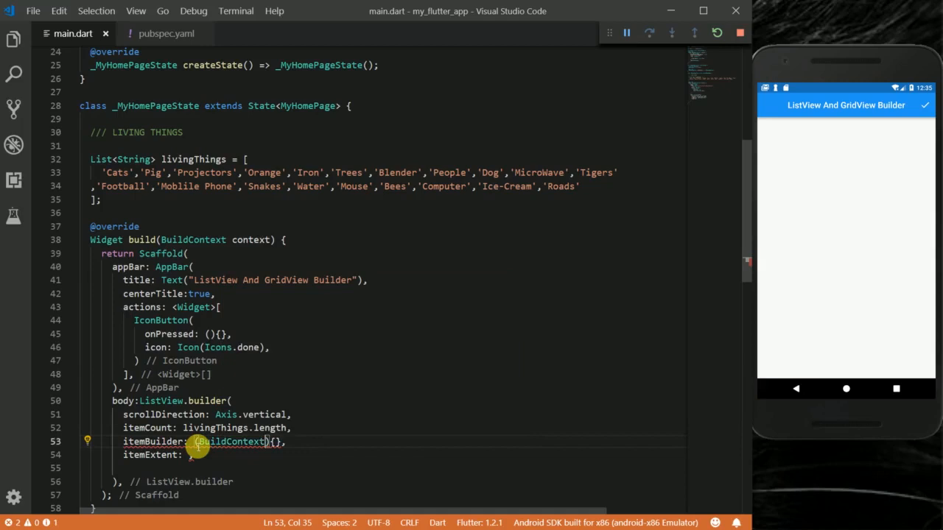
text(Context)
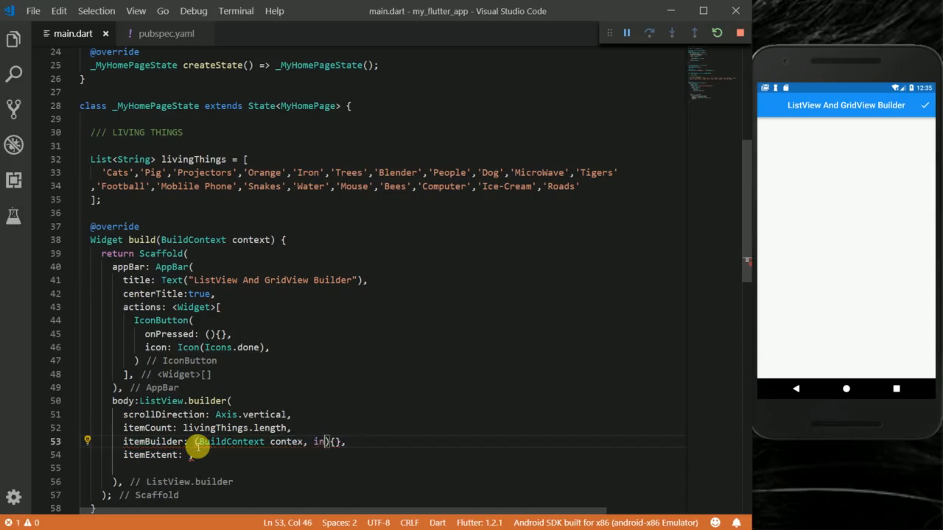
text(int Index)
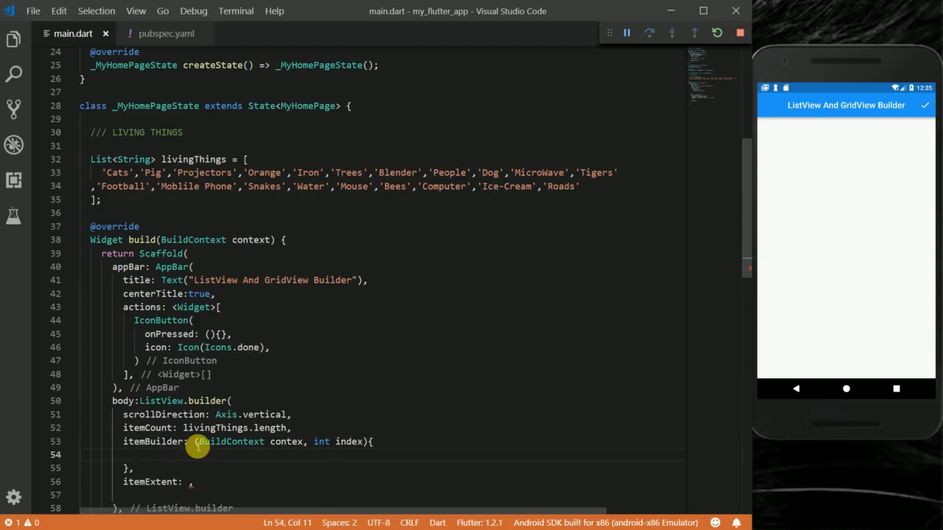
Return a Container with color Colors.green and child Text("Some Data") from the builder.
text(return)
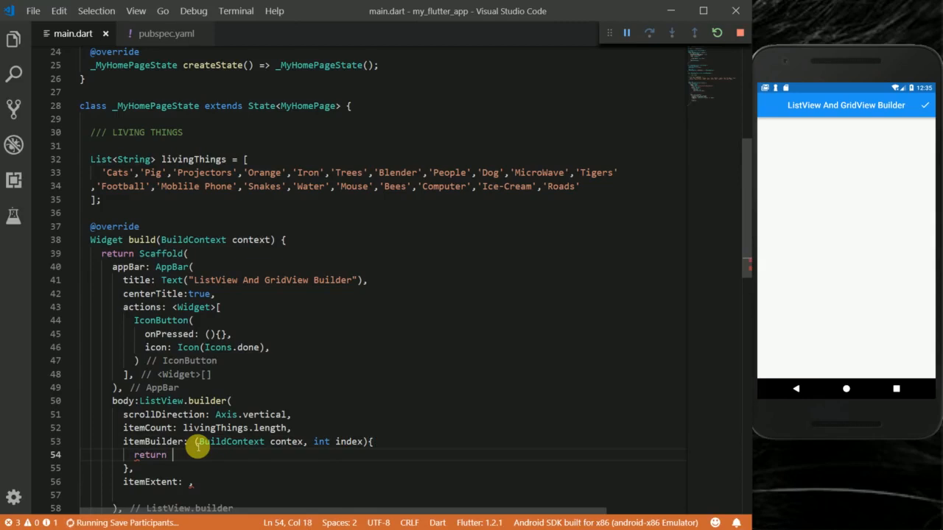
text(Container();)
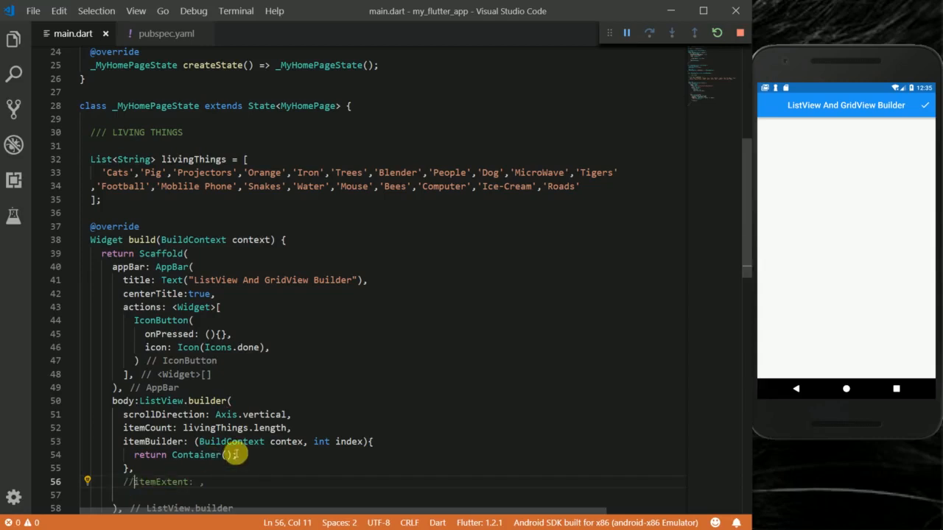
text(color:)
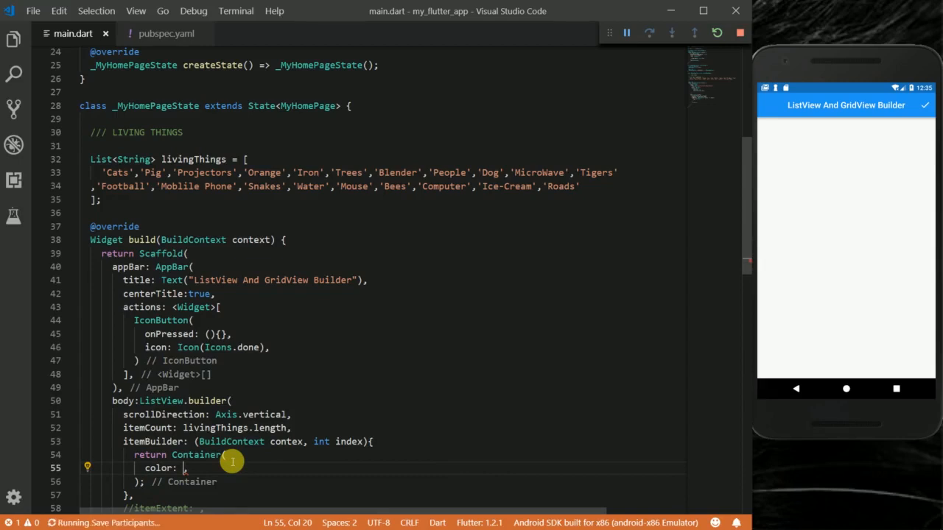
text(Colors.green)
text(child: ,)
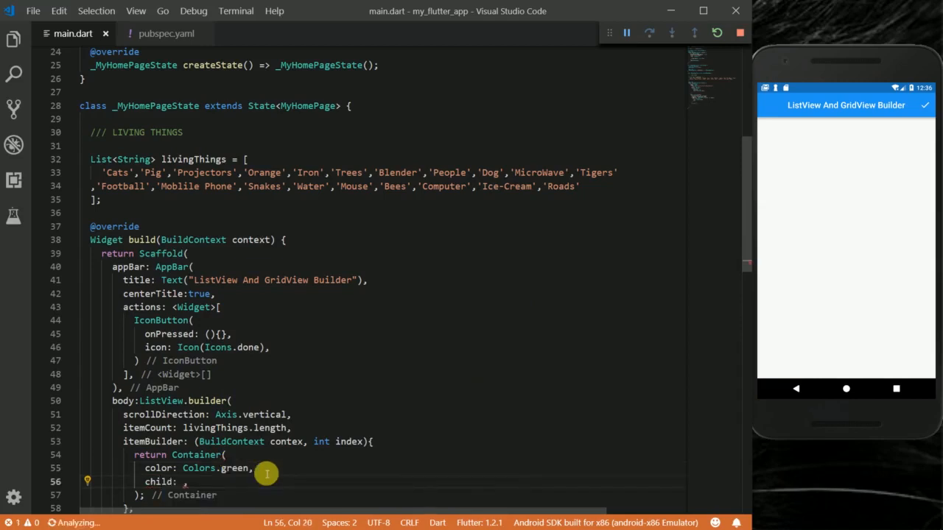
text(Text("data)
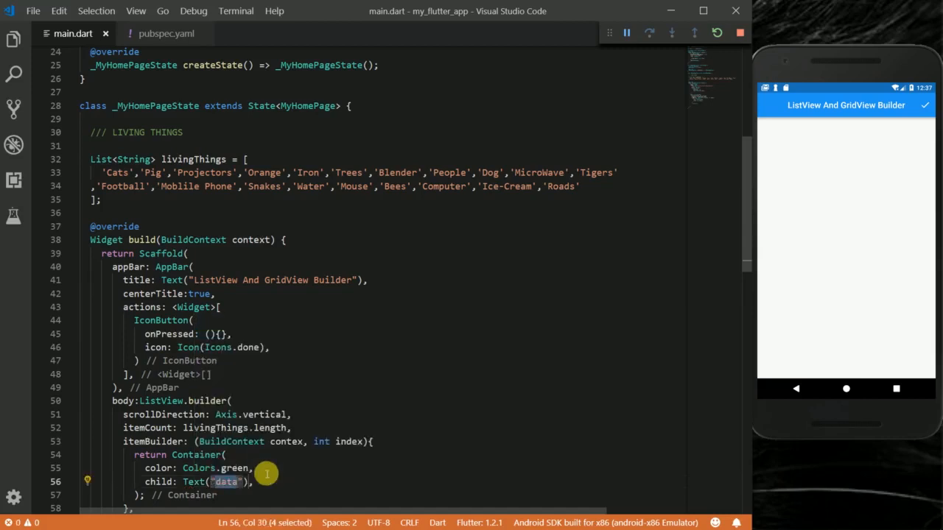
text(Some D)
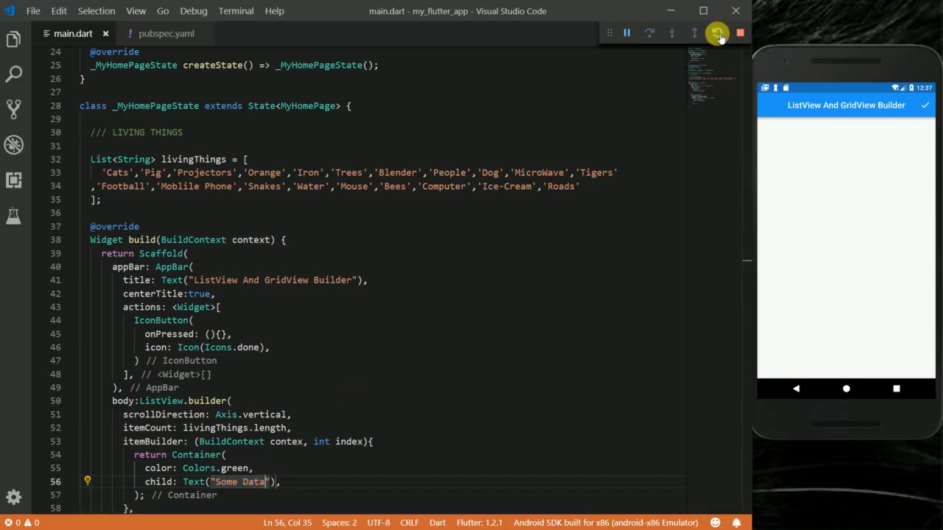
Hot reload to list green rows, point out itemCount and livingThings.length, and add height: 90.
click(717, 32)
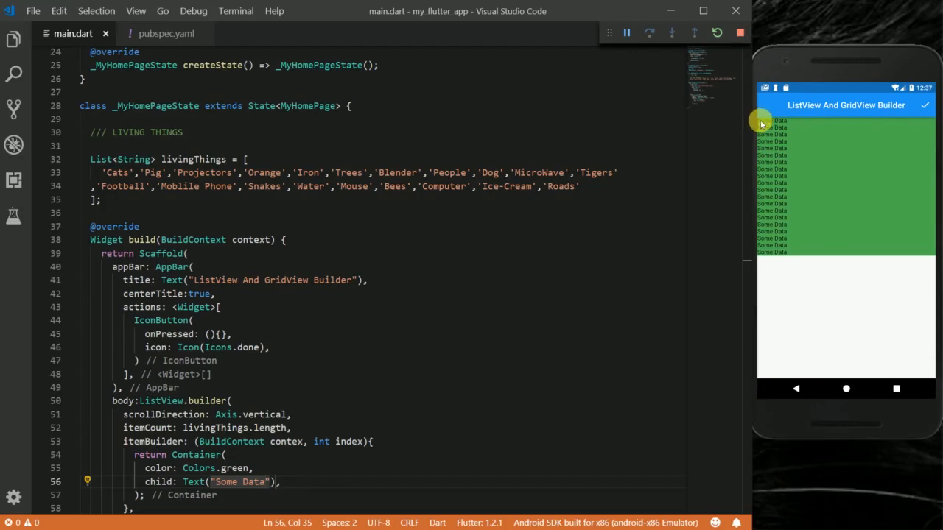
mouse_move(790, 147)
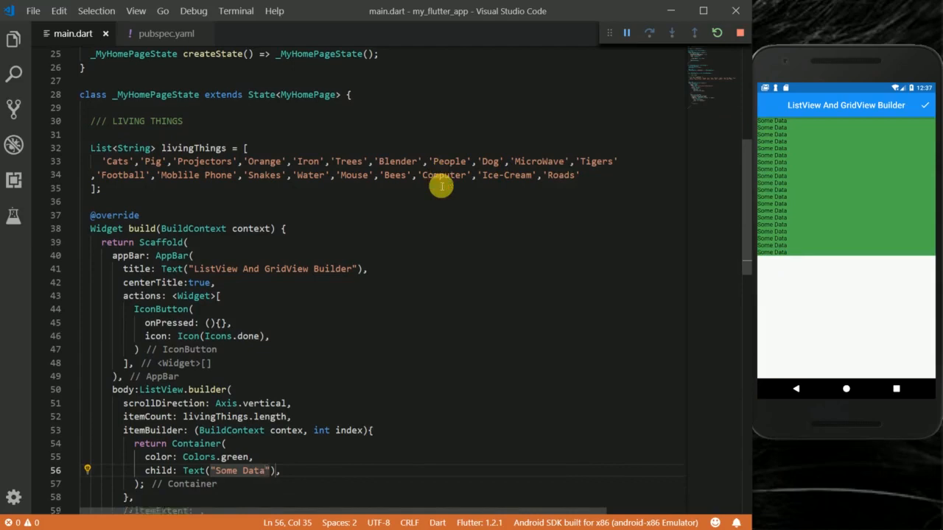
scroll(down, 3)
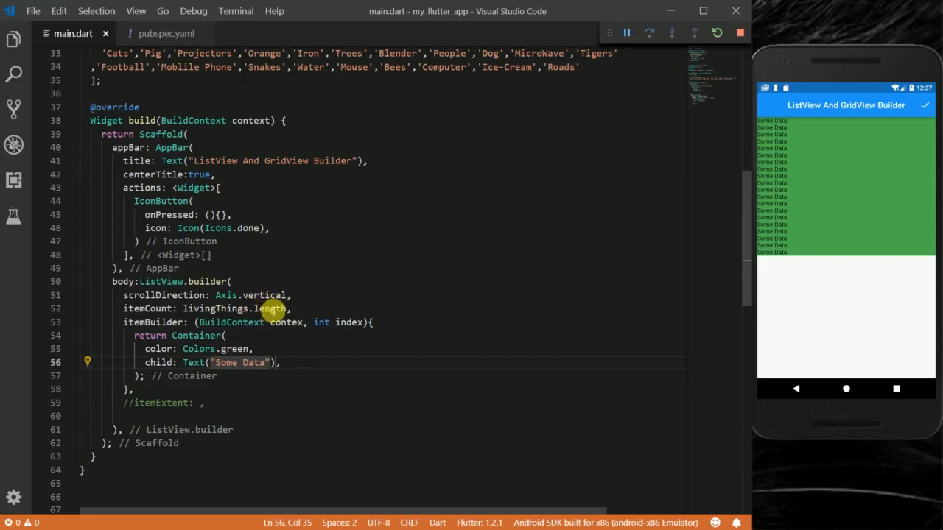
double_click(271, 309)
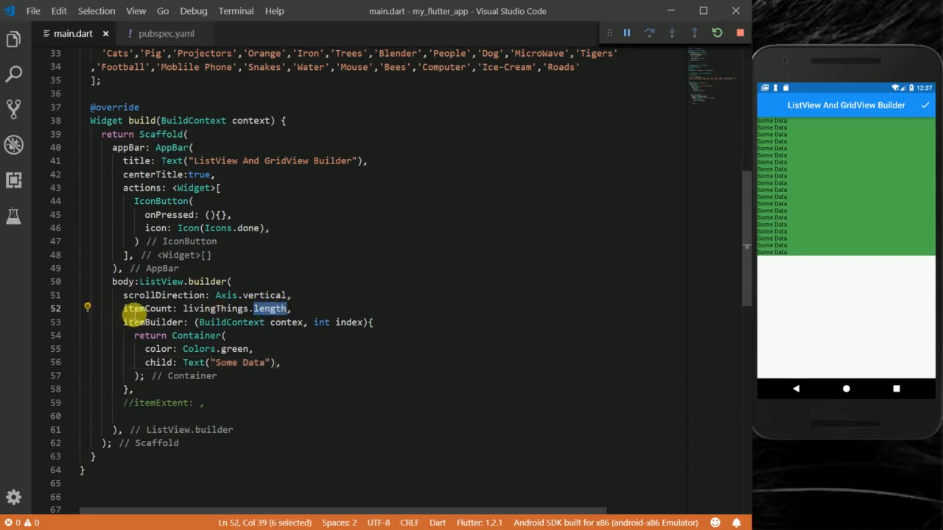
double_click(147, 309)
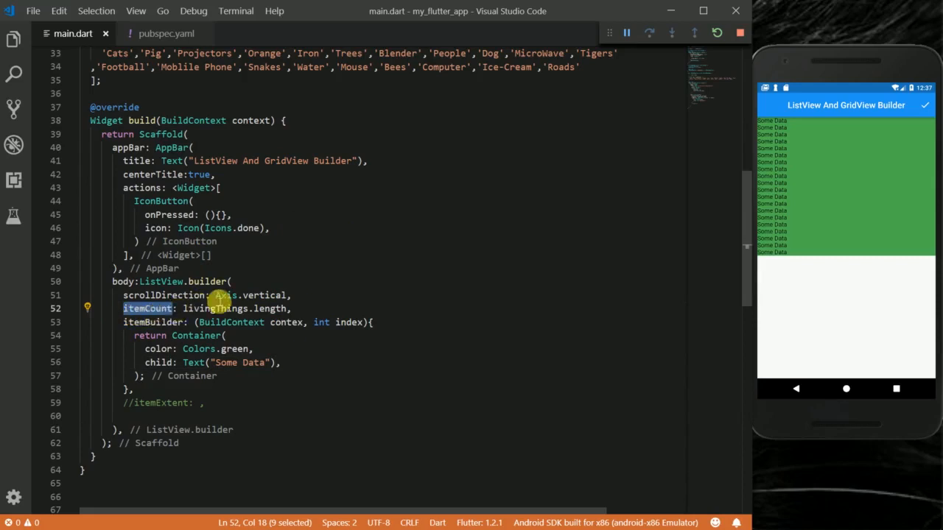
double_click(349, 321)
text(height: 90,)
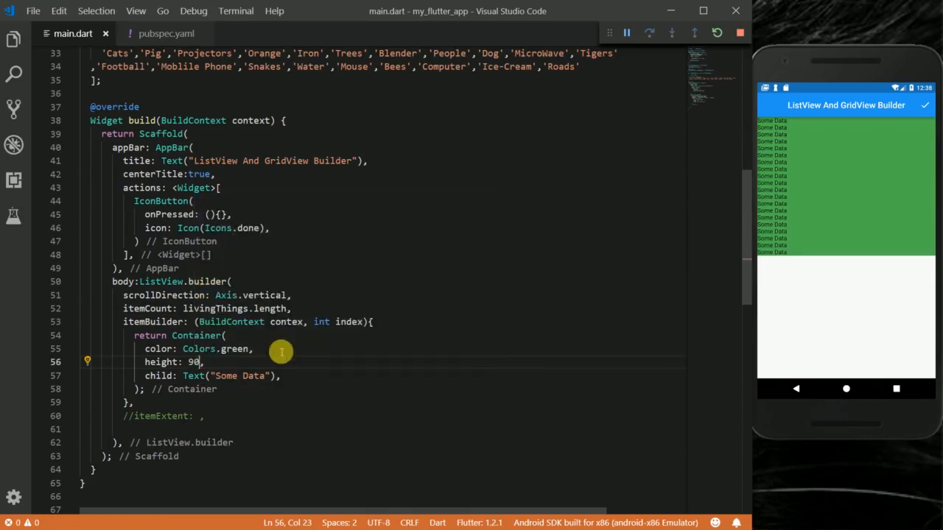
Set height to 90.0 and width to MediaQuery.of(context).size.width.
text(.0)
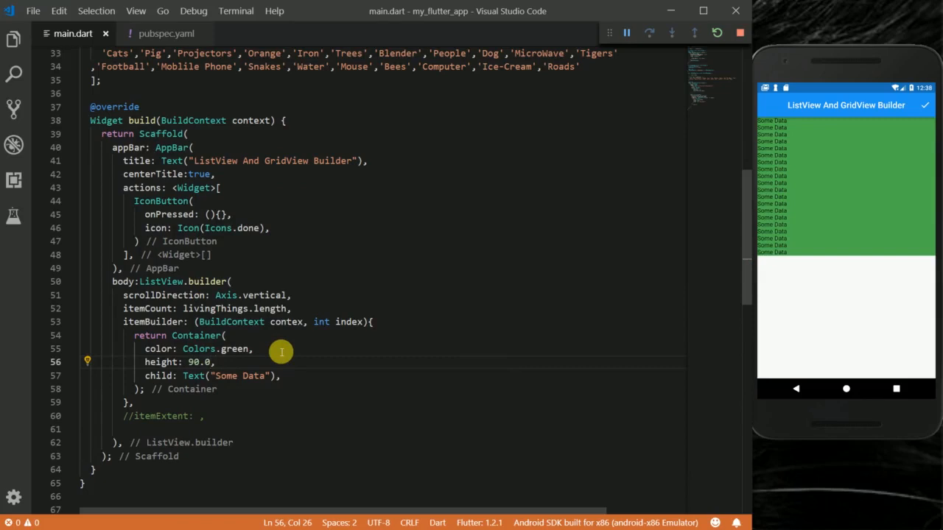
text(width: ,)
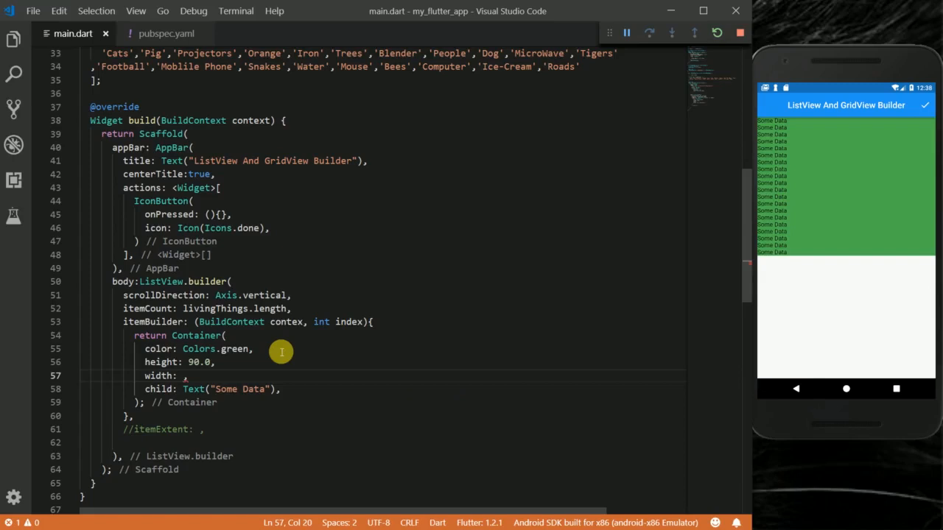
key(ctrl+s)
text(MediaQuery.of(context)
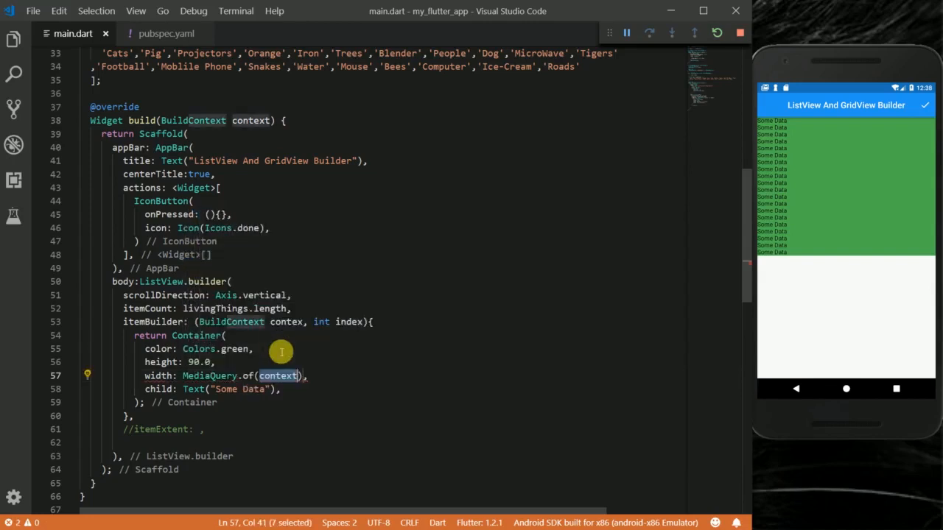
text(.)
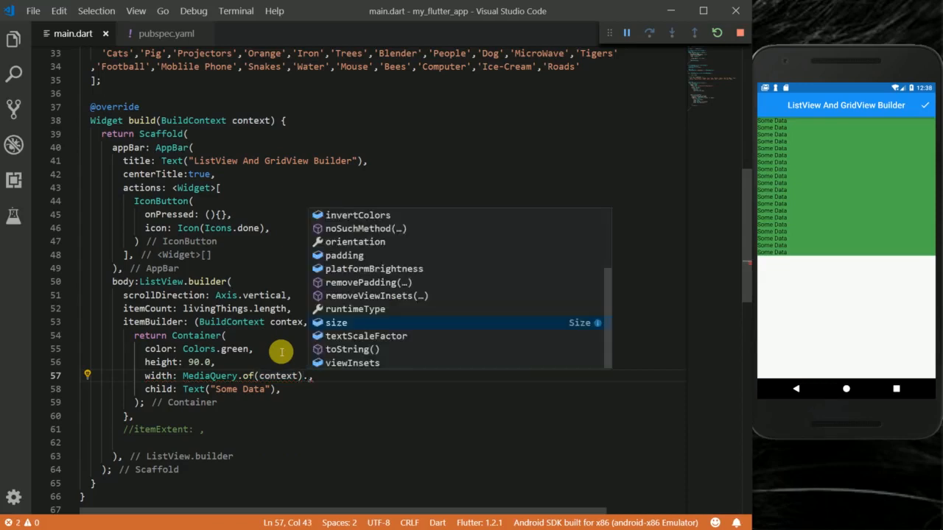
text(size)
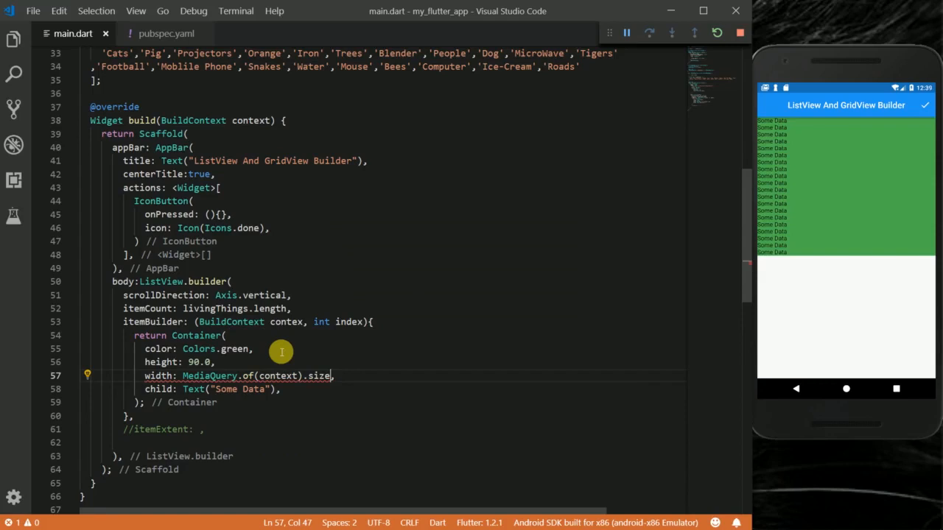
text(.width /(36)
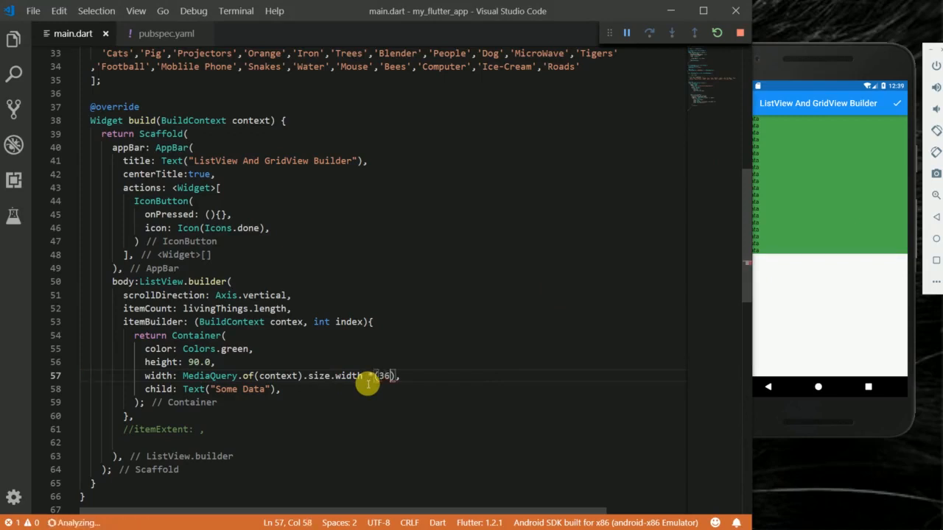
Multiply the width by (36/100) and switch it to size.height, then hot reload.
text(/1)
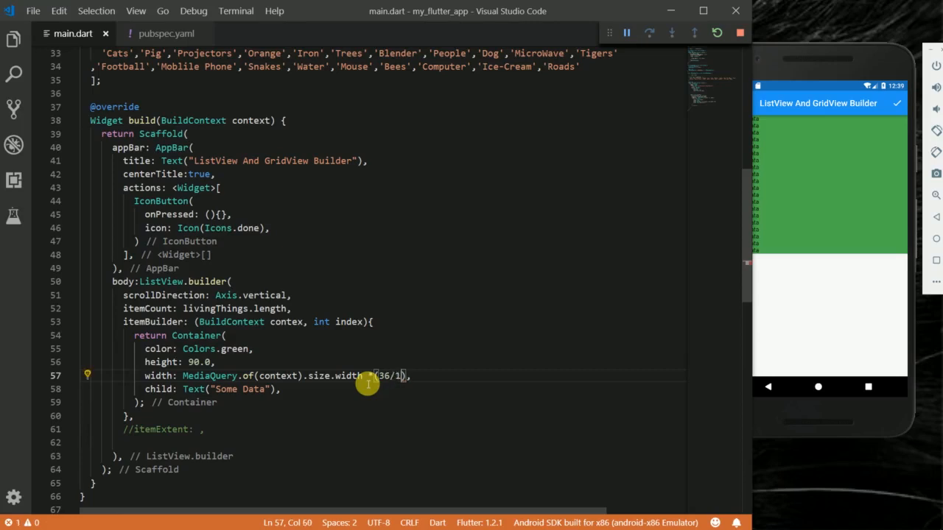
text(00)
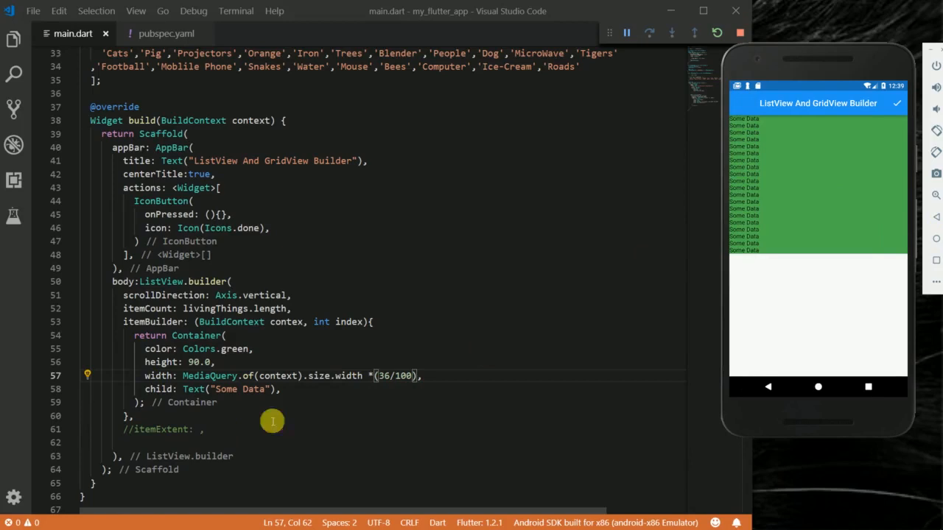
mouse_move(356, 377)
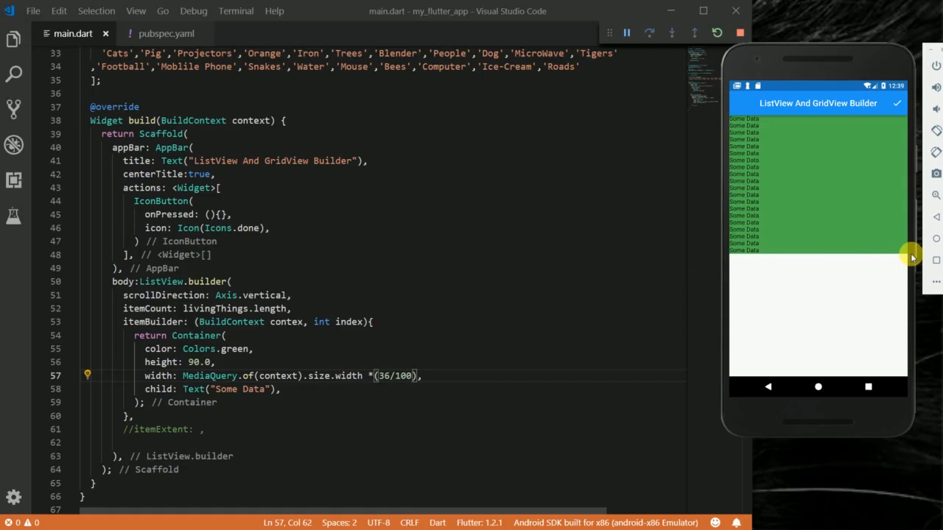
mouse_move(847, 256)
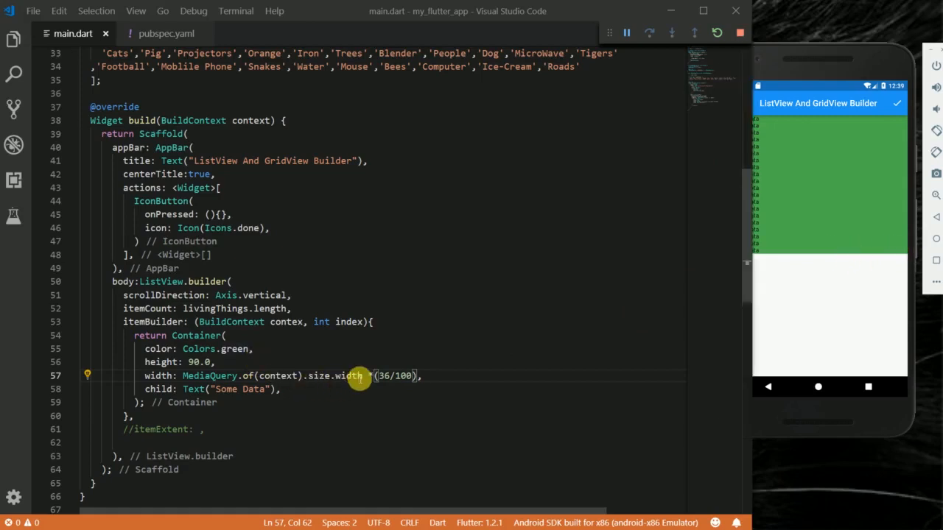
text(height)
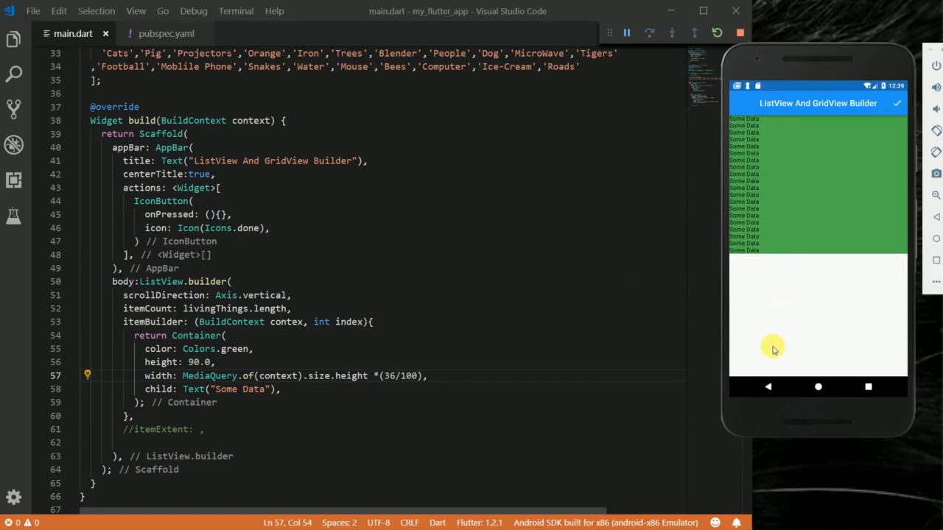
mouse_move(778, 115)
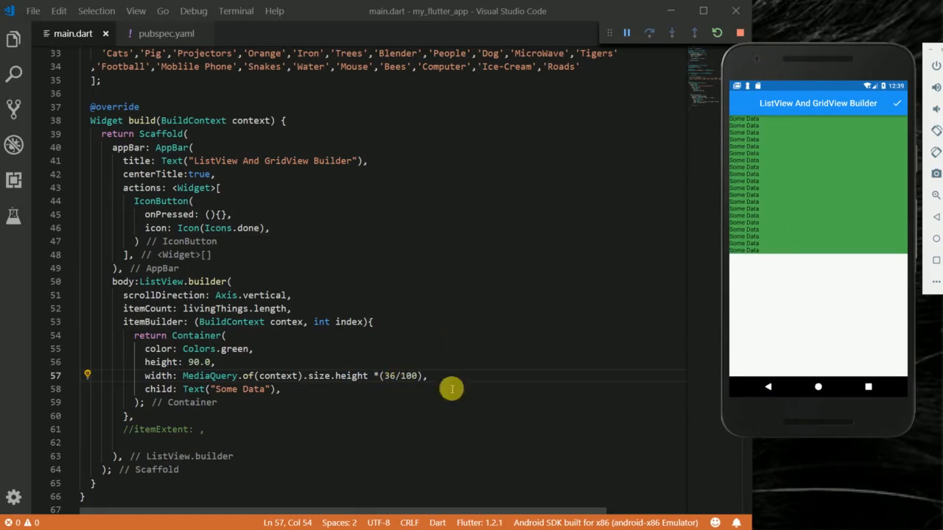
mouse_move(371, 377)
text(widt)
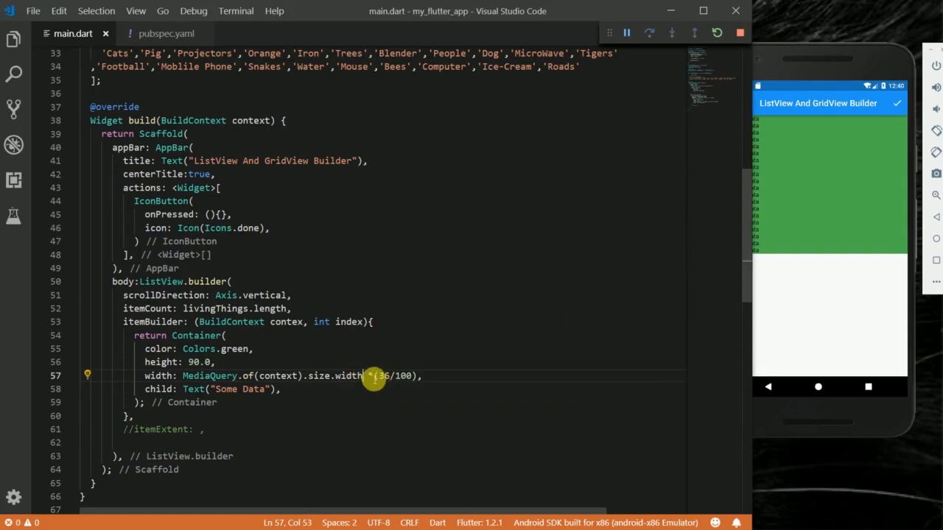
Remove *(36/100) from width and set color to index % 2 == 0 ? Colors.green : Colors.red.
drag(374, 375, 418, 375)
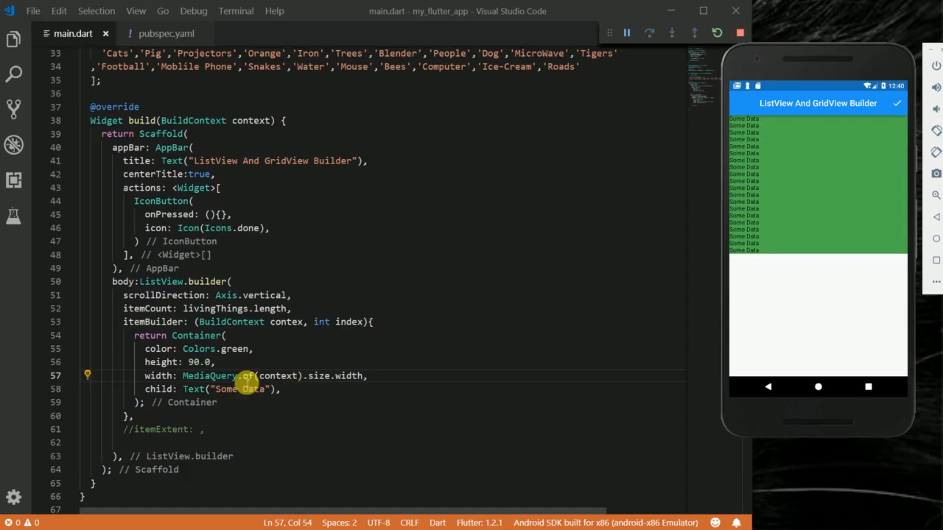
mouse_move(352, 376)
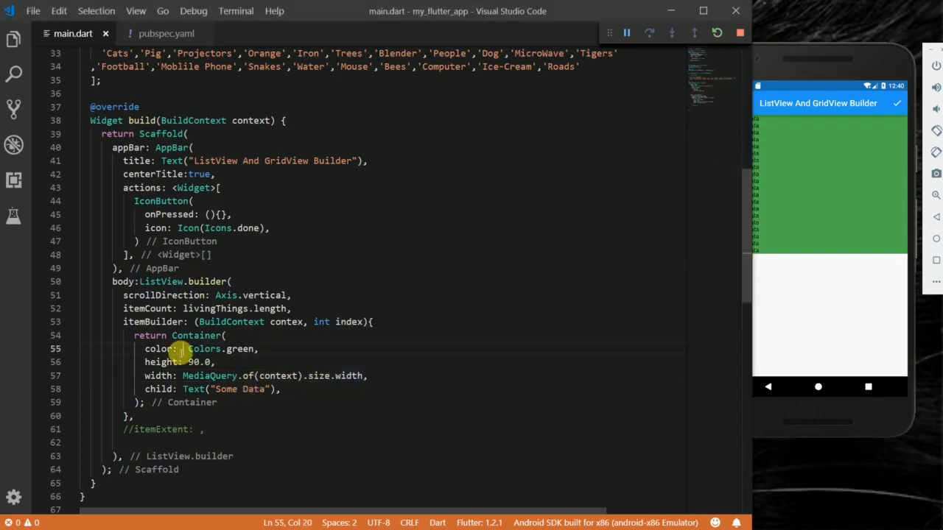
text(index % 2 == 0)
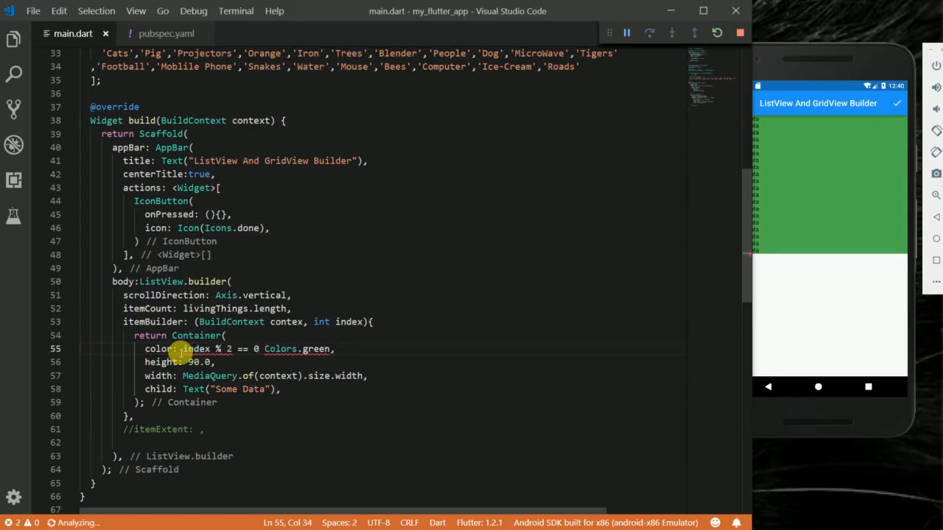
text(?)
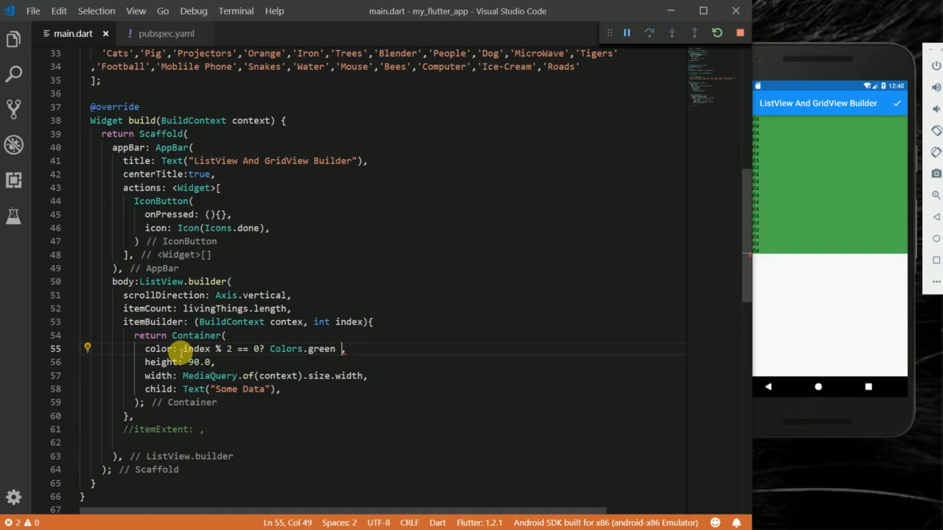
text(: Colo)
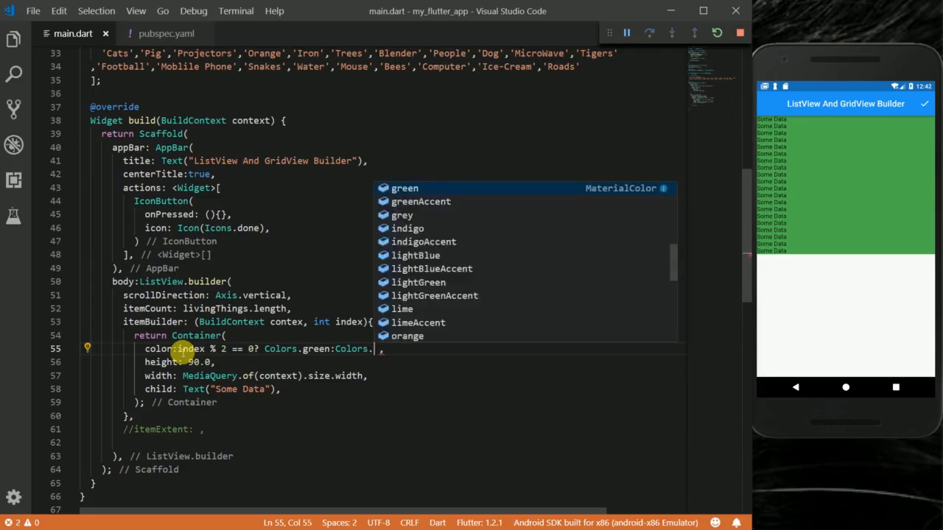
text(red)
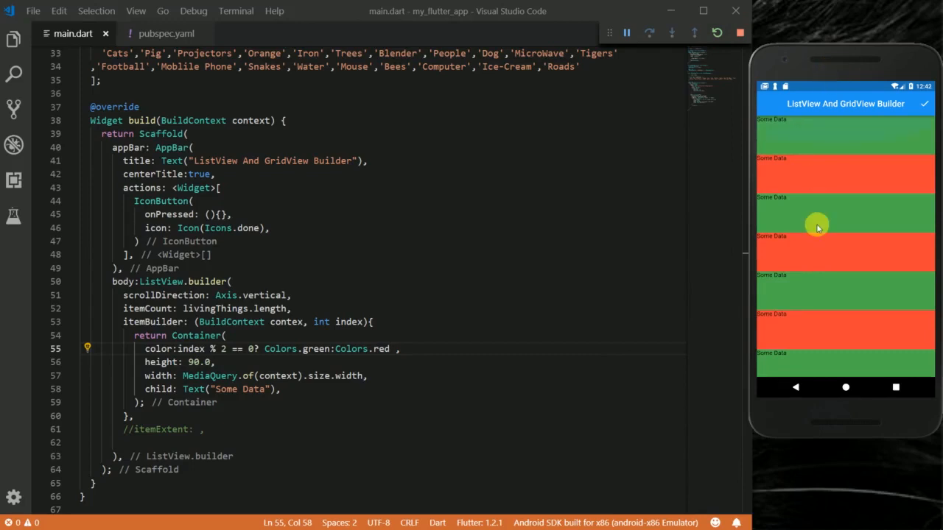
Scroll the emulator's alternating green and red Some Data rows.
scroll(down, 3)
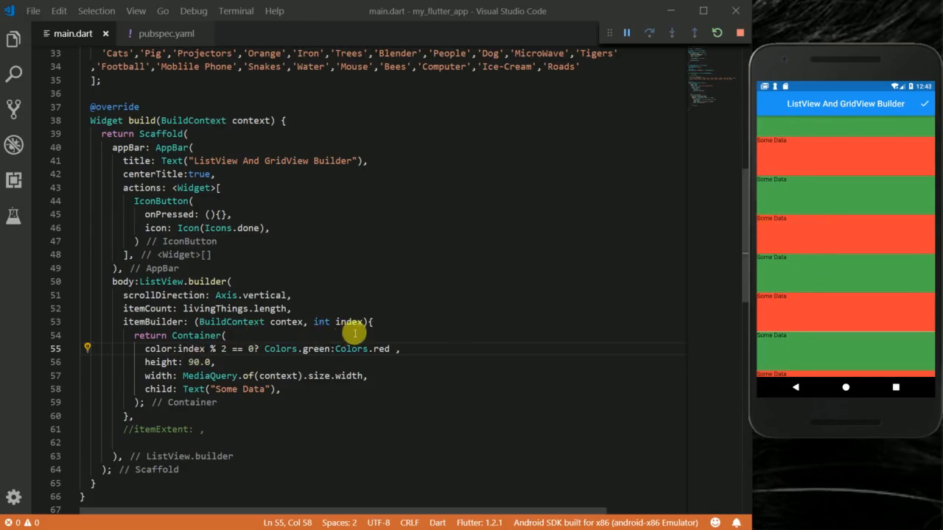
mouse_move(345, 336)
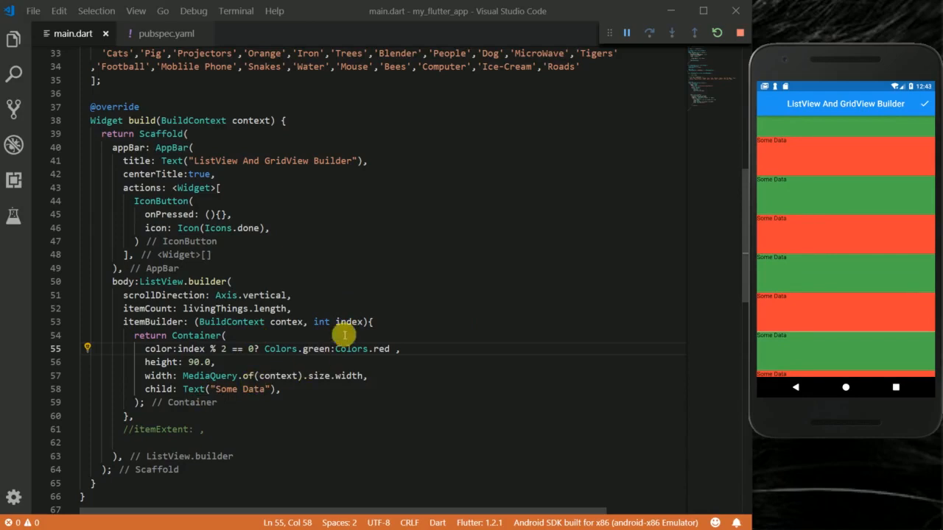
mouse_move(241, 390)
text(Center()
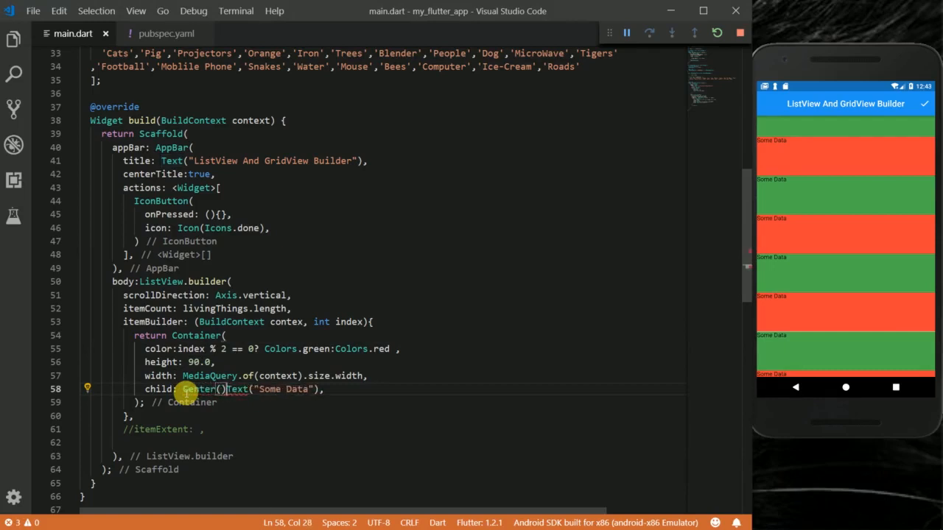
Move Text("Some Data") into a Center wrapper as the Container's child.
text(child: ,)
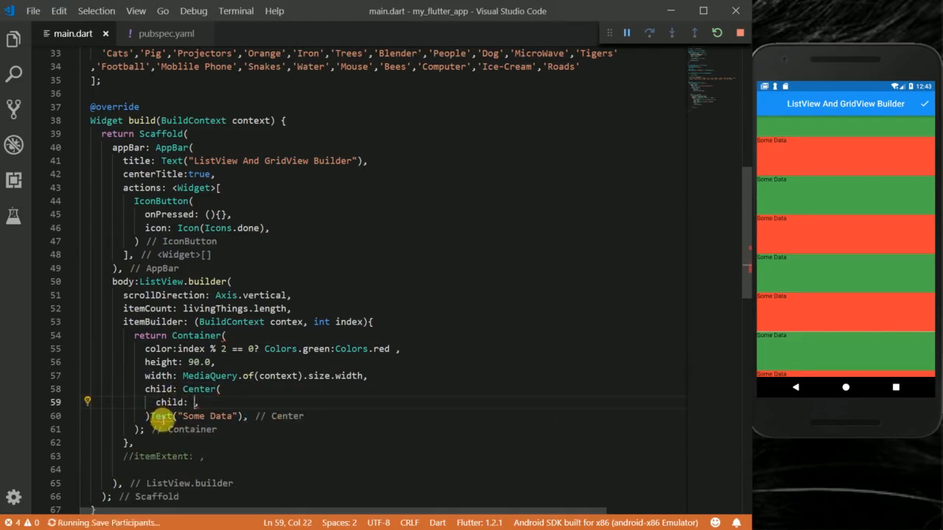
drag(150, 416, 238, 416)
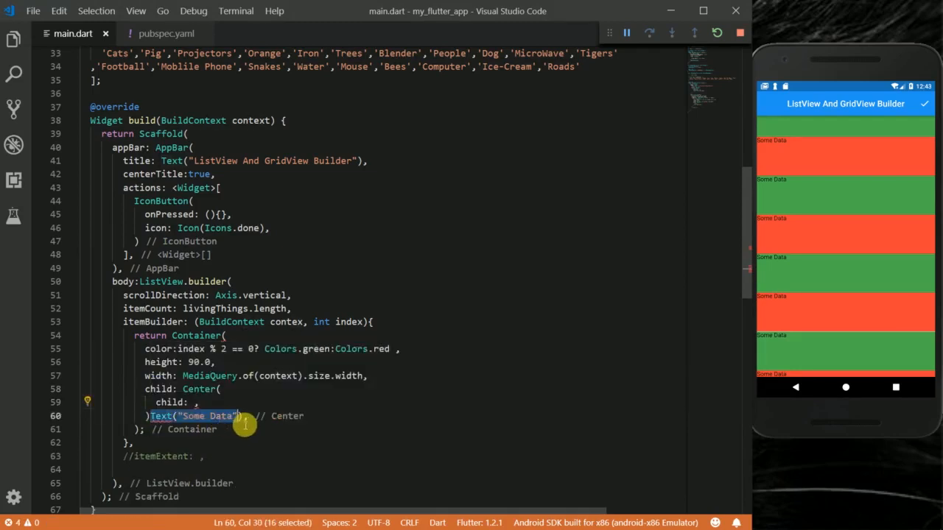
key(Delete)
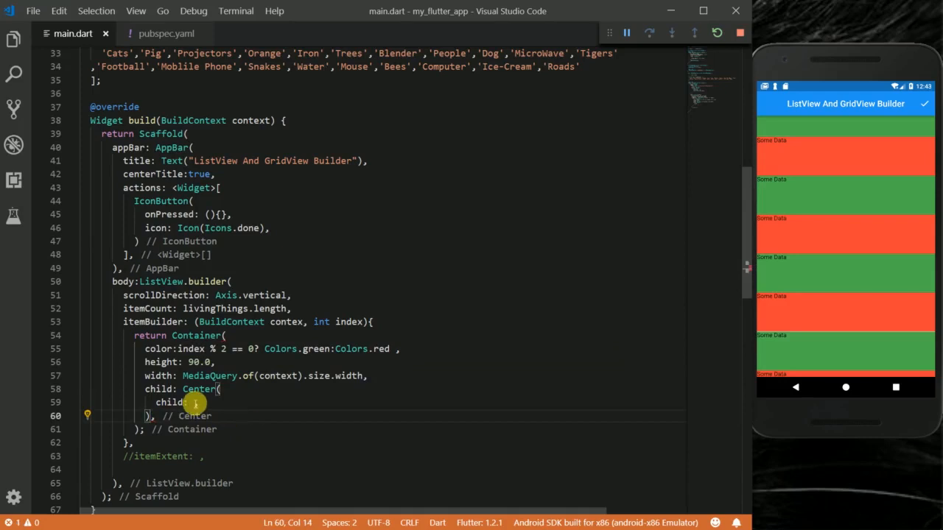
text(Text("Some Data"))
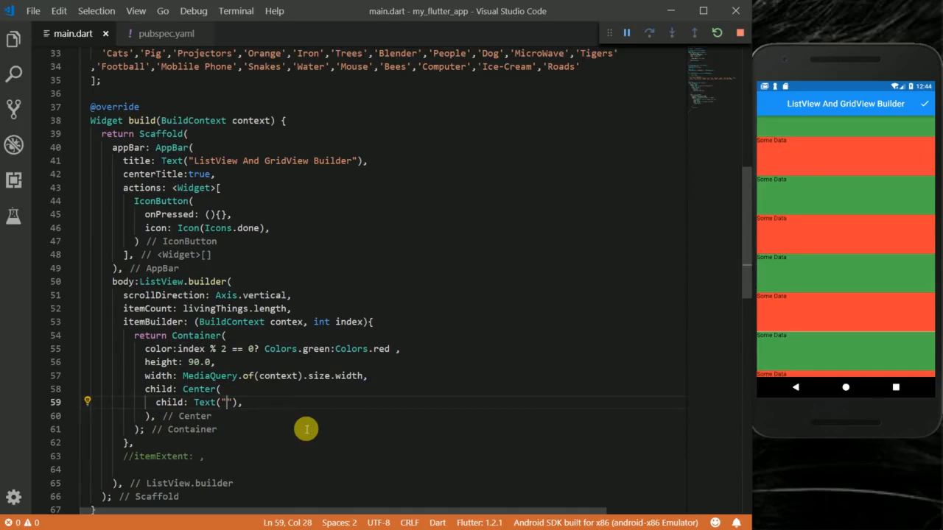
Change the Text to "$index. ${livingThings[index]}" so rows read 0. Cats, 1. Pig.
text(I)
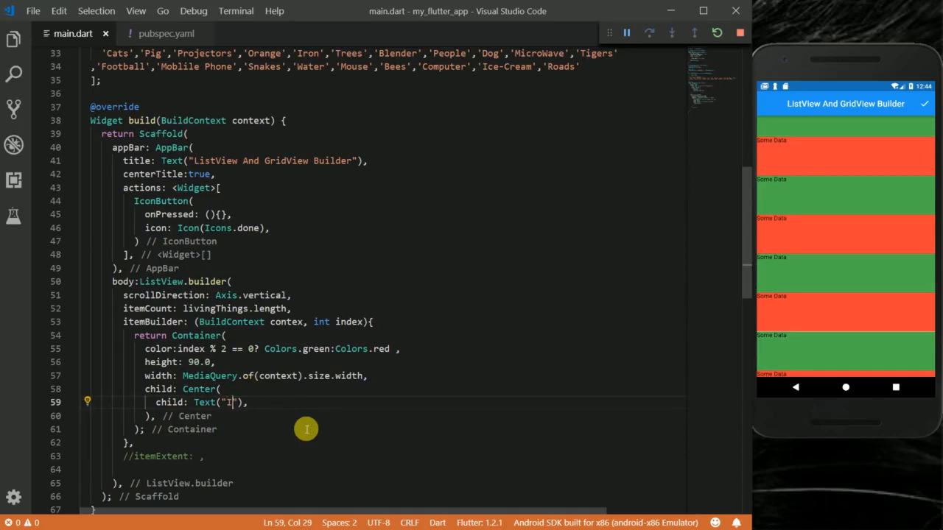
text($)
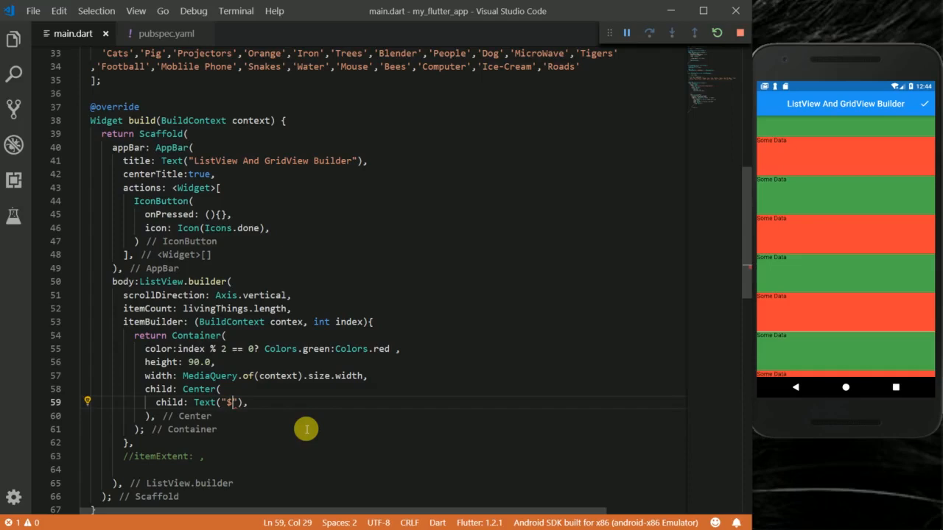
text(index. ${livingThings[)
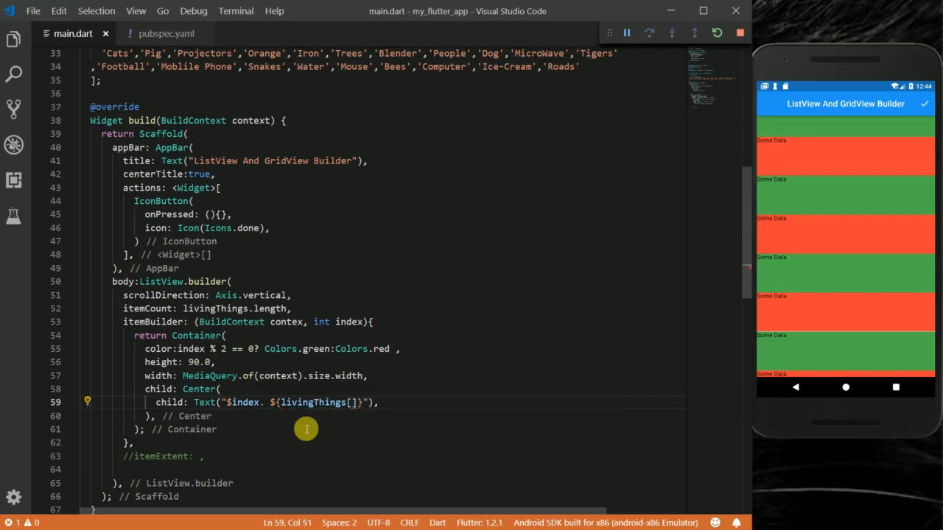
text(index)
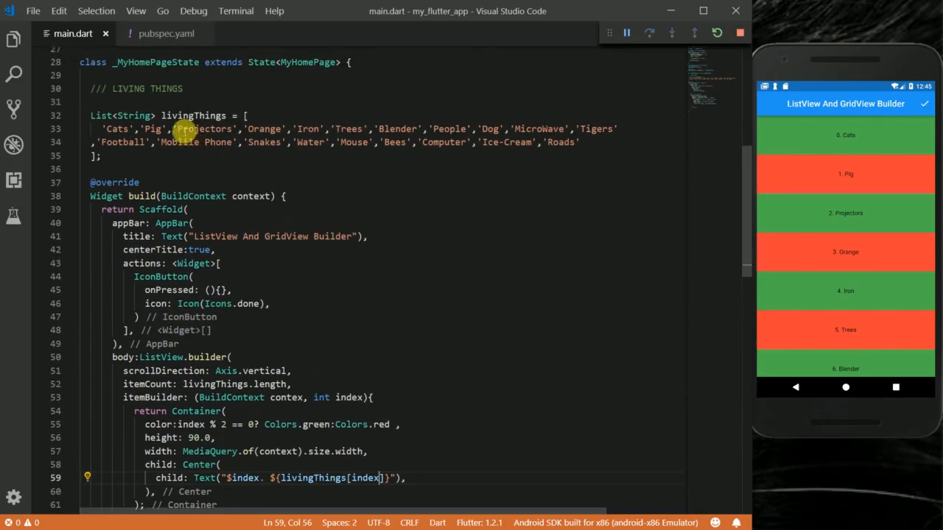
double_click(193, 115)
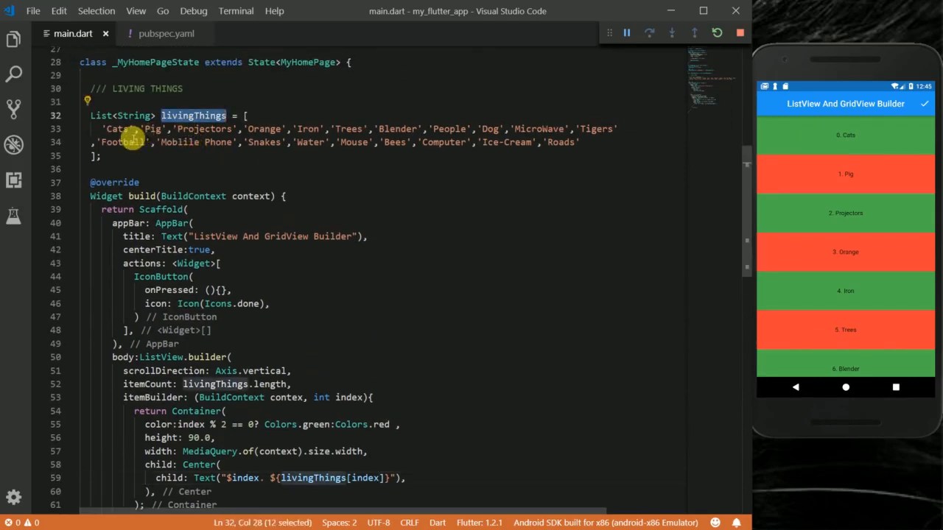
double_click(117, 130)
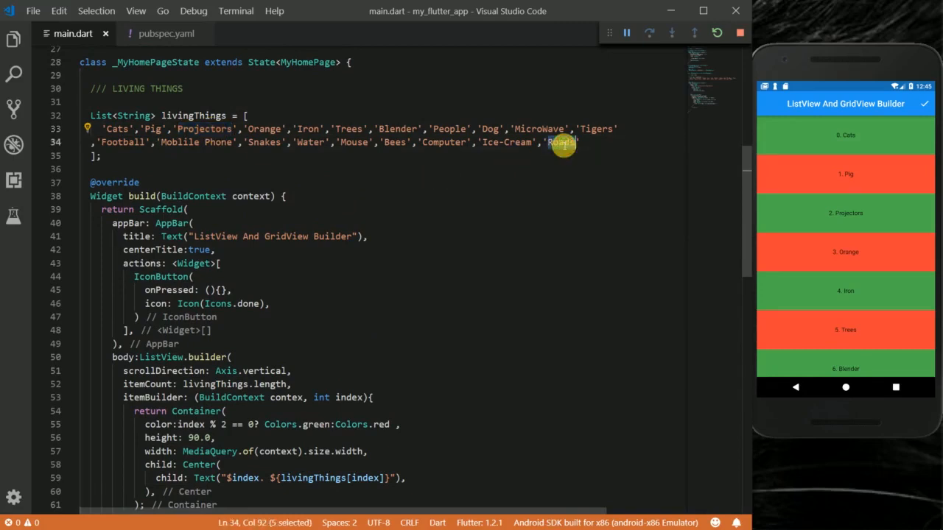
scroll(down, 3)
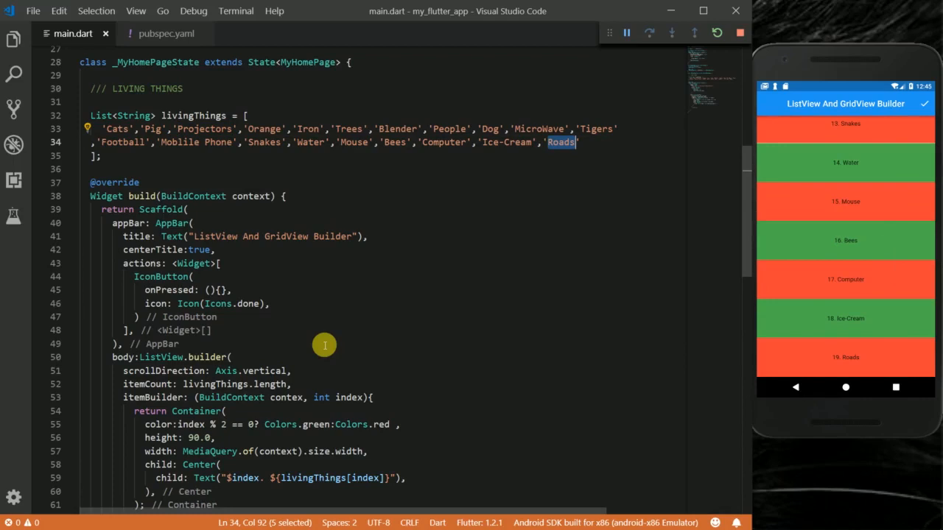
mouse_move(209, 366)
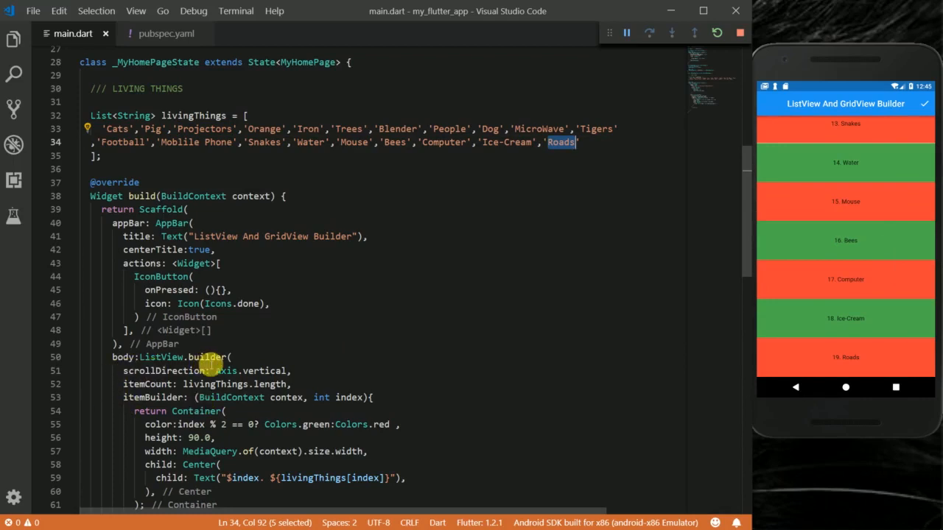
mouse_move(436, 427)
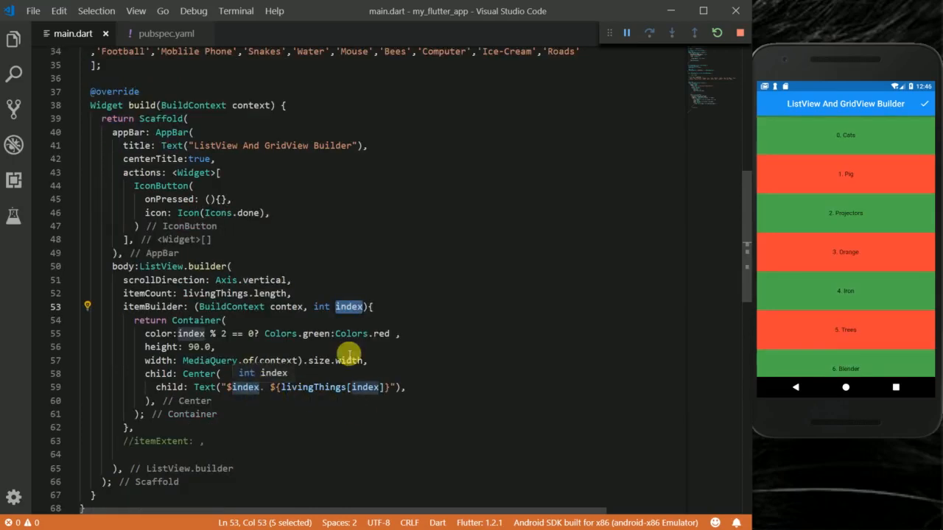
mouse_move(404, 412)
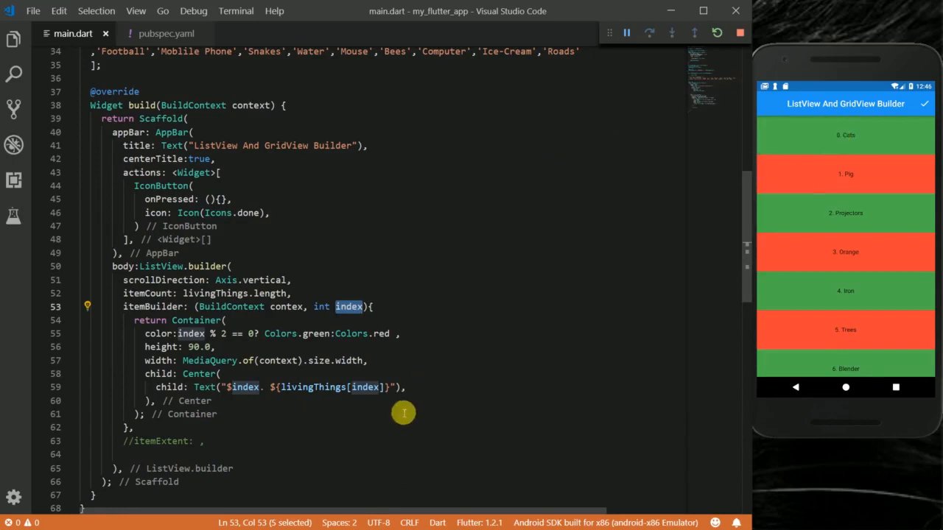
double_click(312, 385)
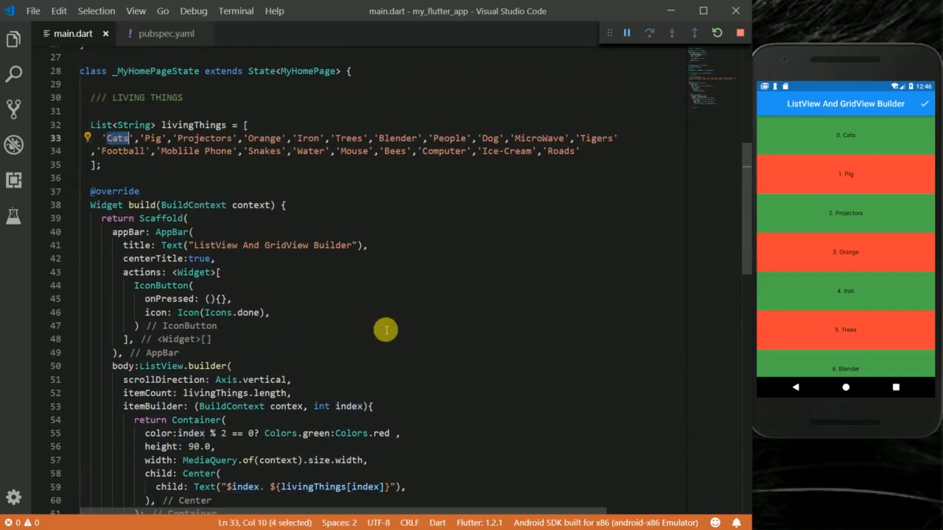
scroll(down, 3)
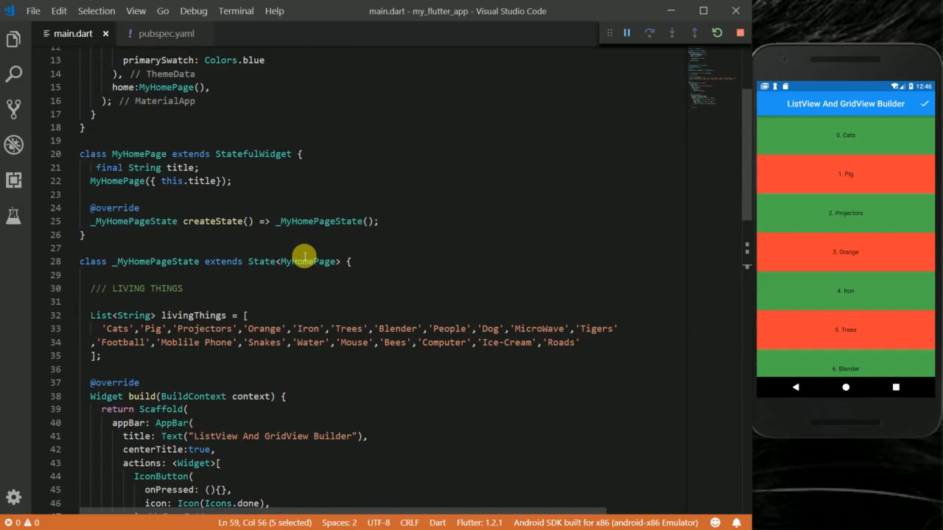
scroll(down, 3)
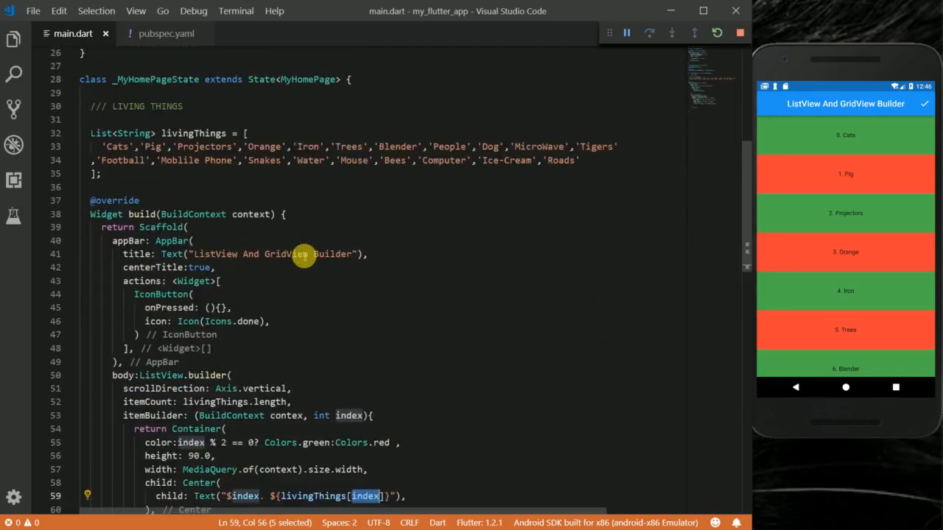
mouse_move(542, 176)
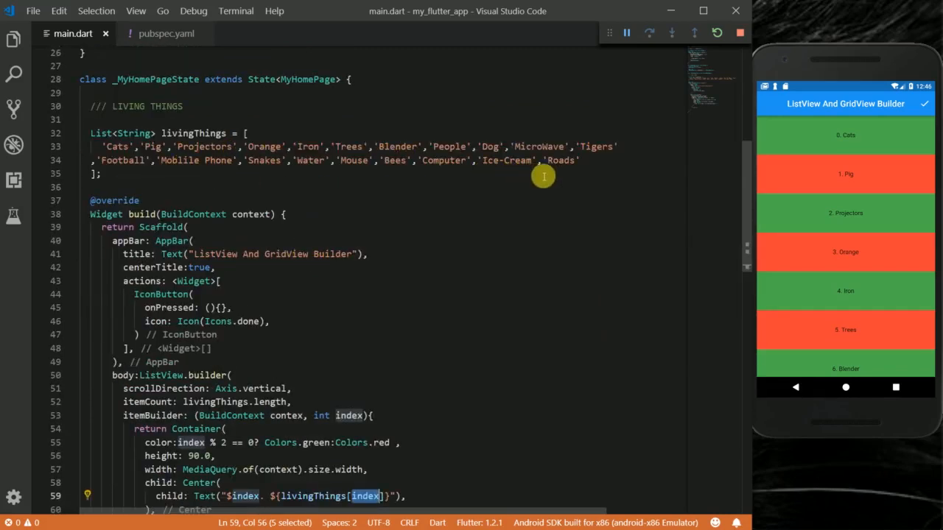
double_click(560, 159)
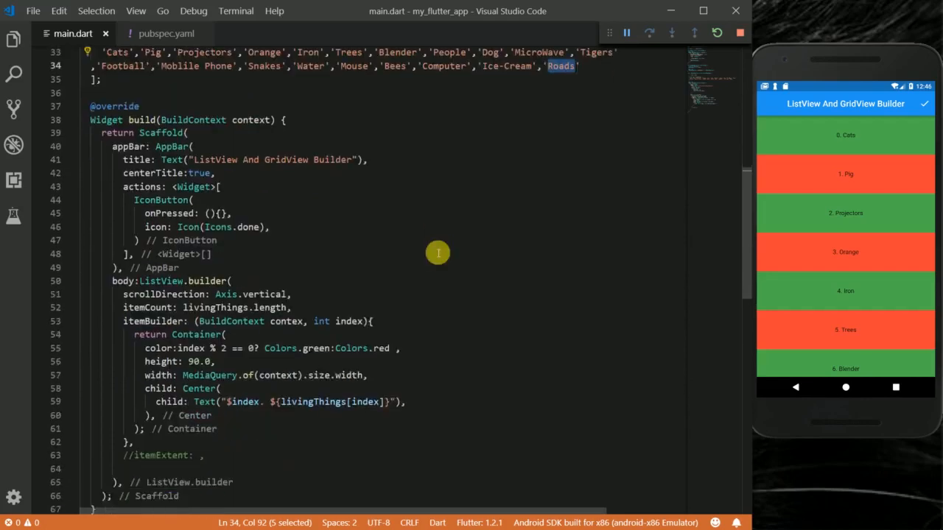
scroll(down, 3)
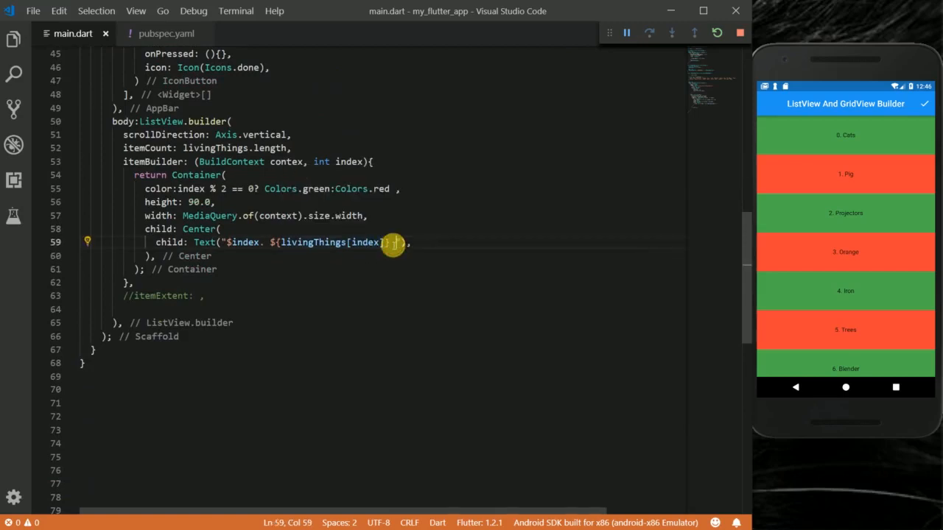
Append " Hey Some text Data" to the row Text and hot reload to show it.
text(Hey Some text Data)
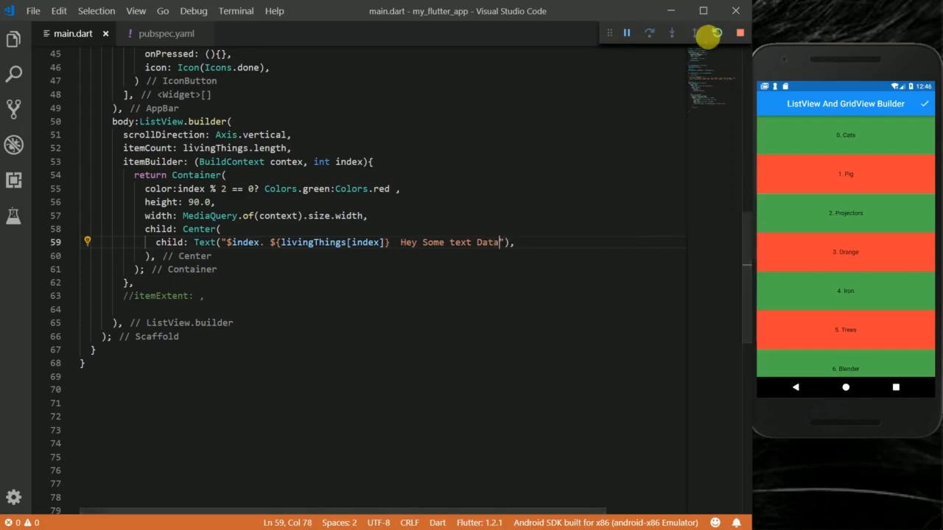
click(712, 34)
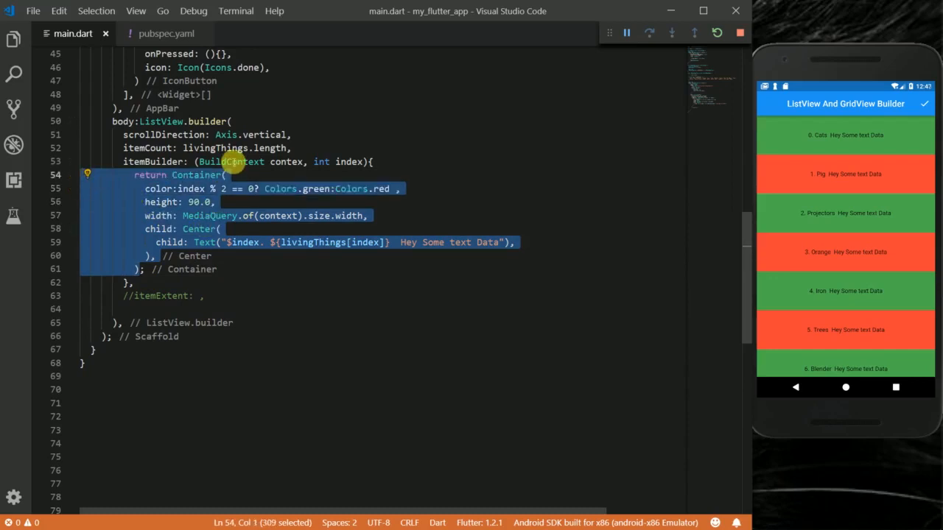
mouse_move(347, 161)
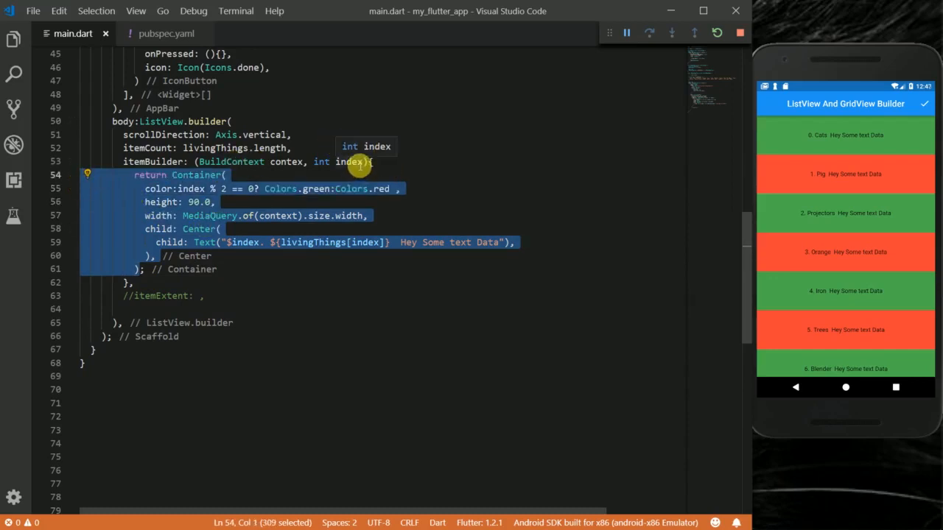
double_click(245, 241)
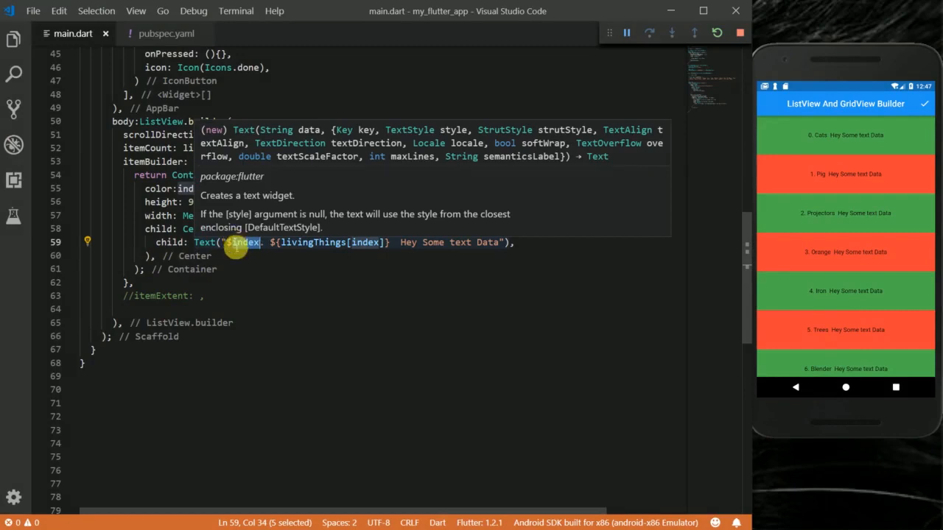
mouse_move(474, 319)
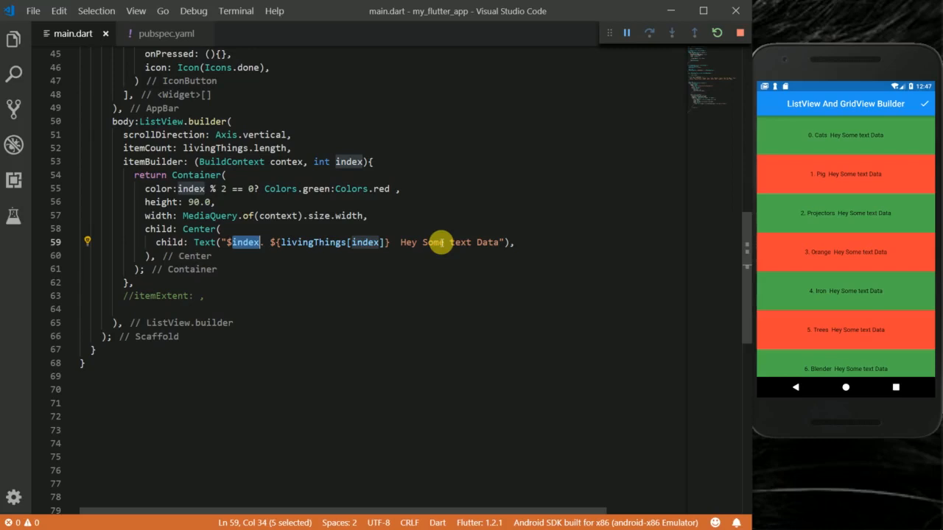
mouse_move(483, 248)
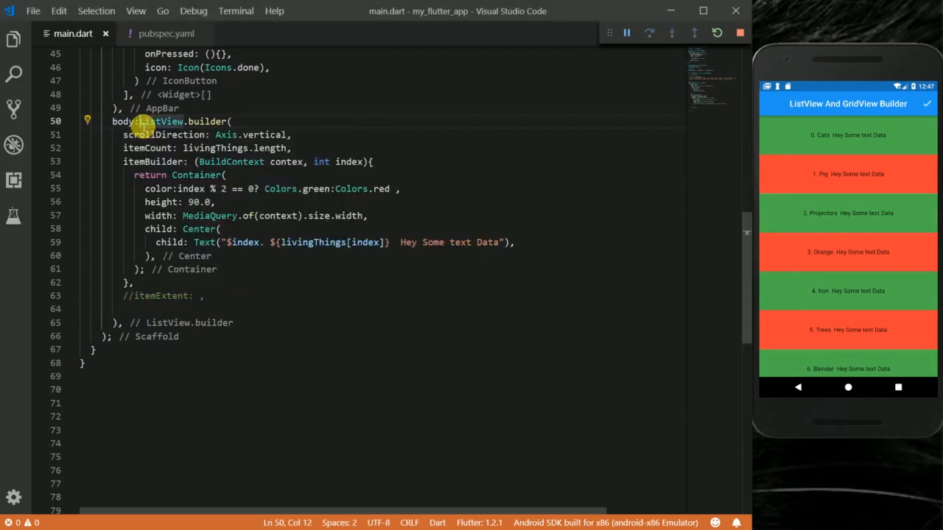
Comment out the whole ListView.builder block, leave the Scaffold body empty and save.
key(ctrl+/)
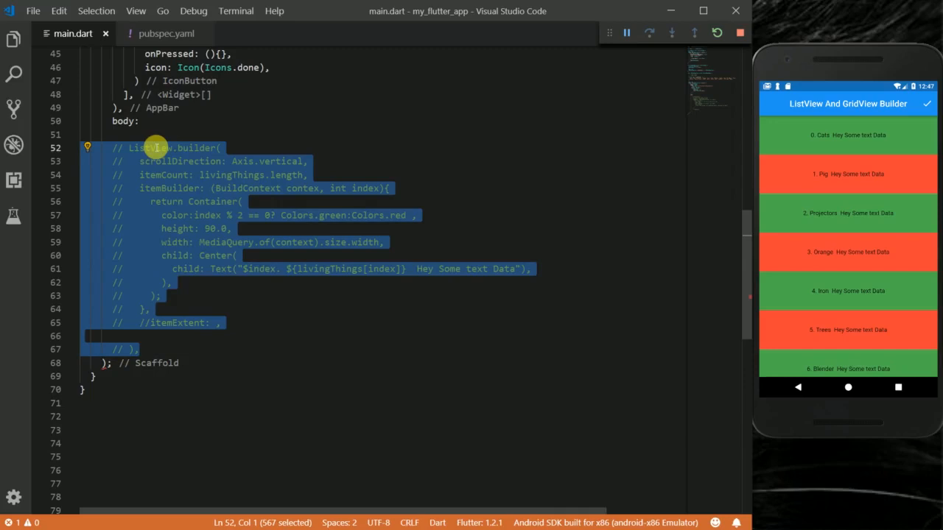
click(147, 121)
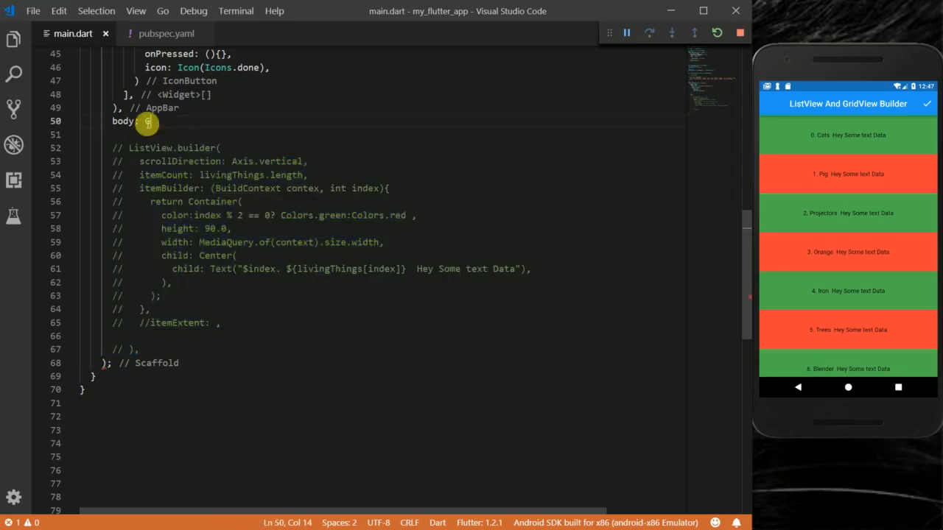
key(ctrl+s)
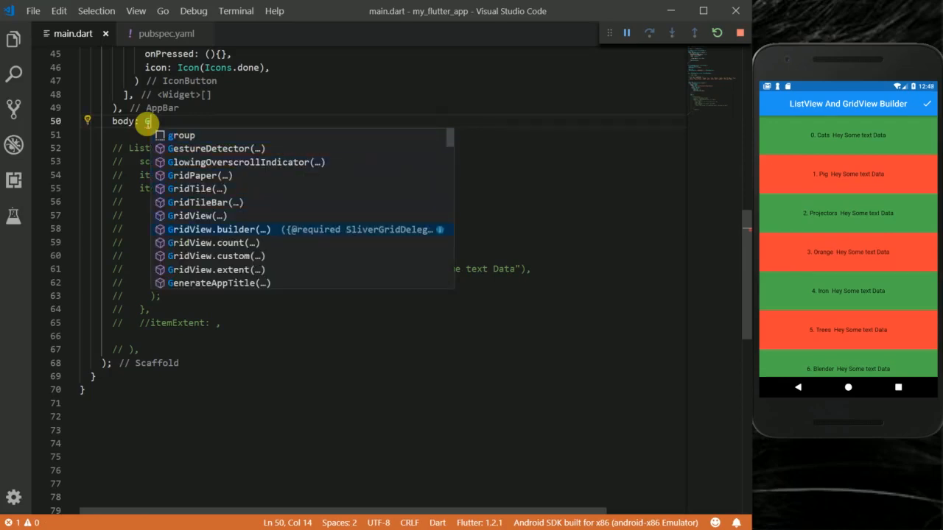
Add a GridView.builder as the body with a SliverGridDelegateWithFixedCrossAxisCount delegate.
click(218, 230)
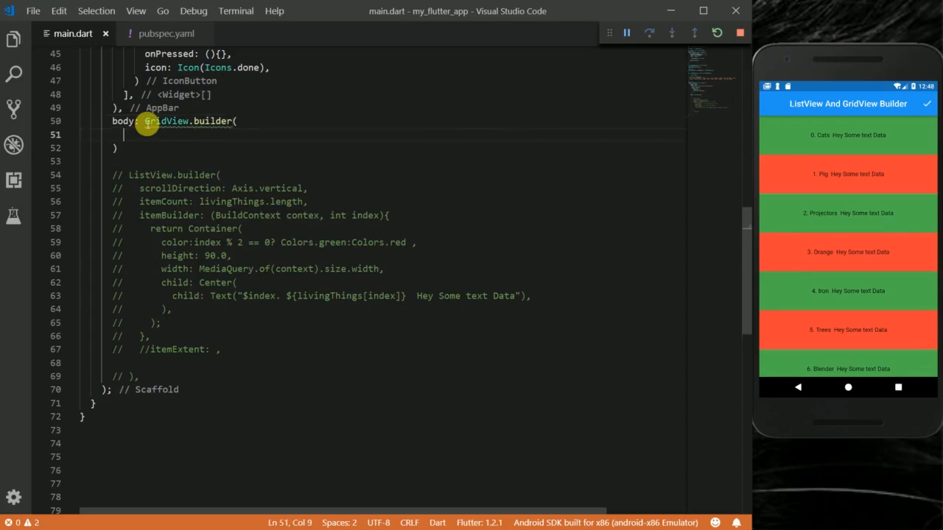
text(// GridView.builder)
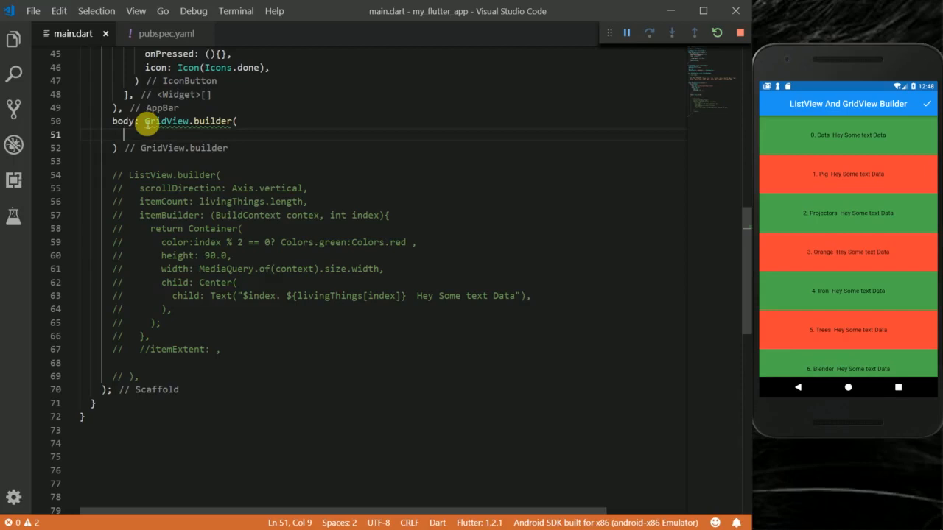
text(gridDelegate: ,)
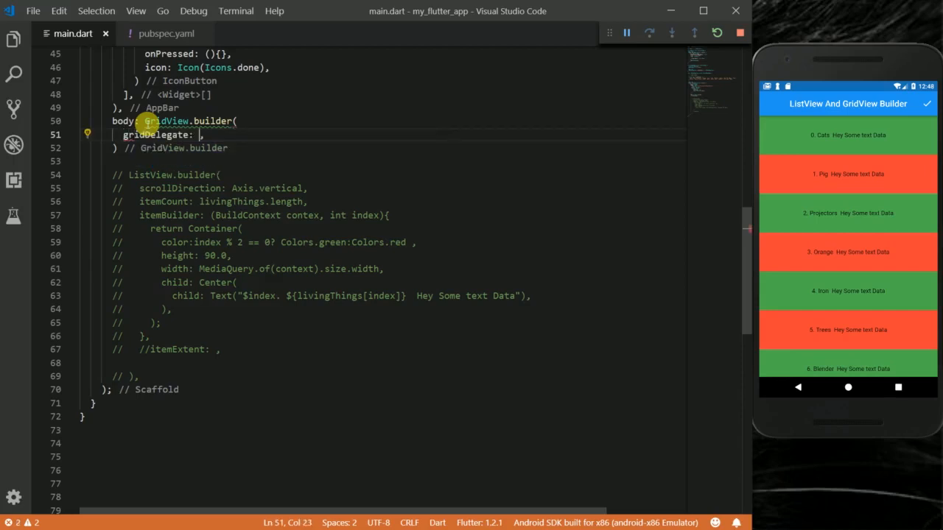
text(SliverGridDelegateWithFixedCrossAxisCount()
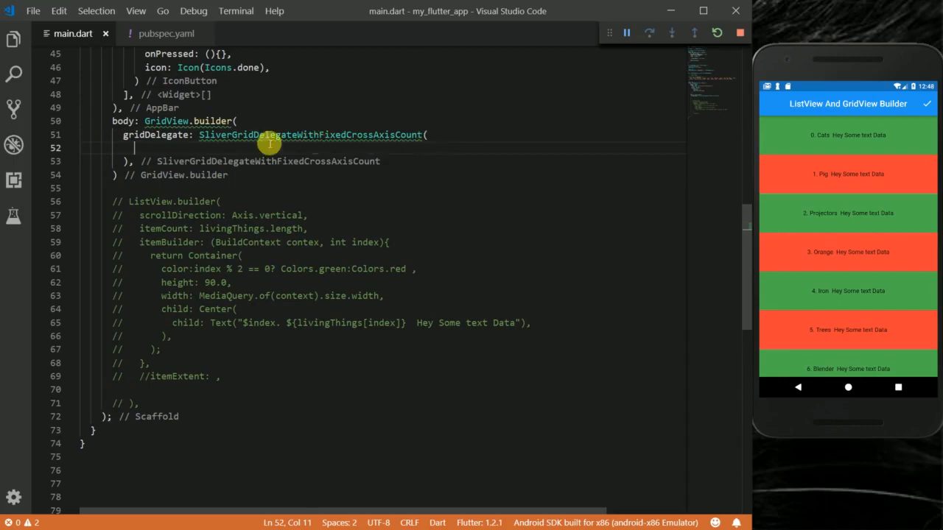
mouse_move(223, 145)
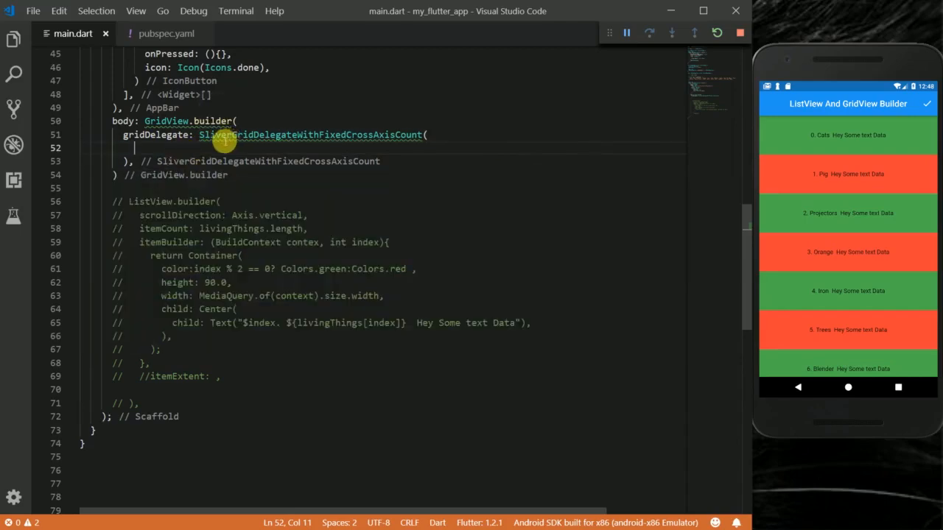
mouse_move(313, 144)
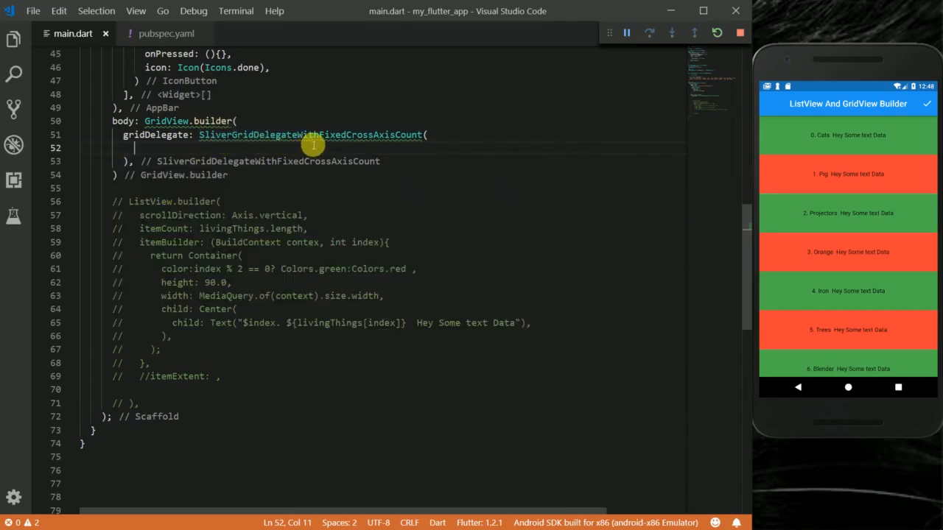
mouse_move(351, 147)
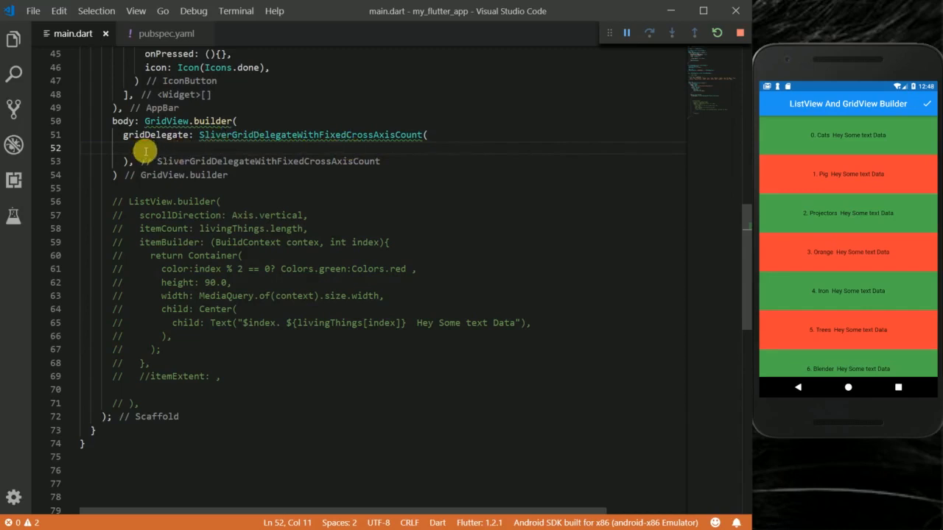
Set the delegate to crossAxisCount 3, crossAxisSpacing 3.0 and mainAxisSpacing 3.0, saving to reload.
text(crossAxisCount:)
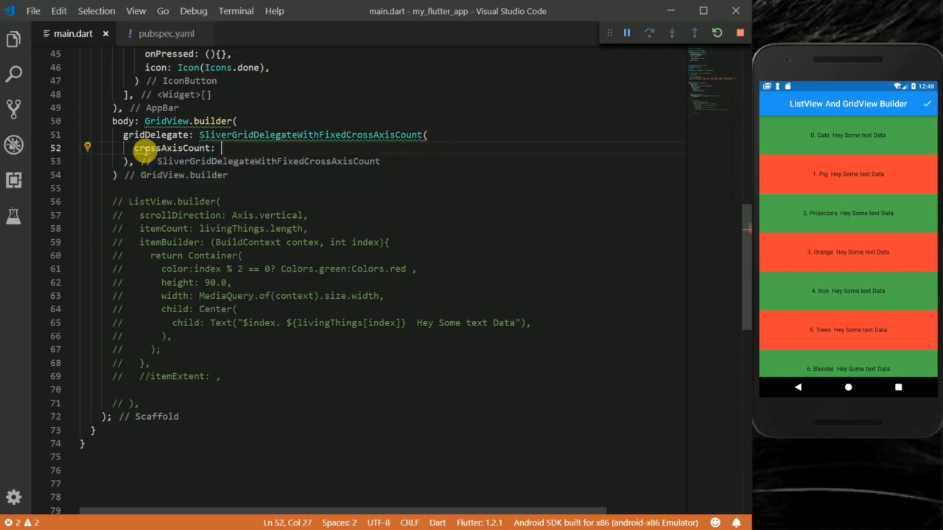
key(ctrl+s)
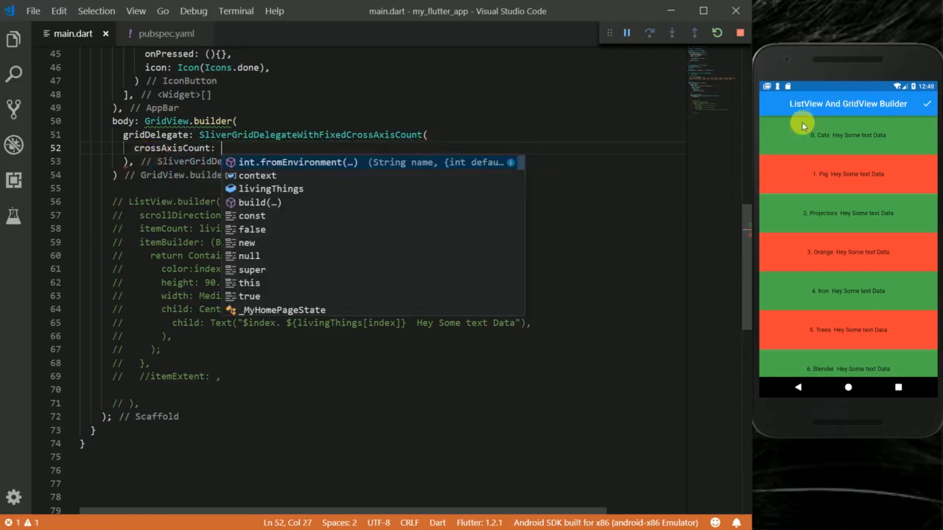
mouse_move(832, 133)
text( 3,)
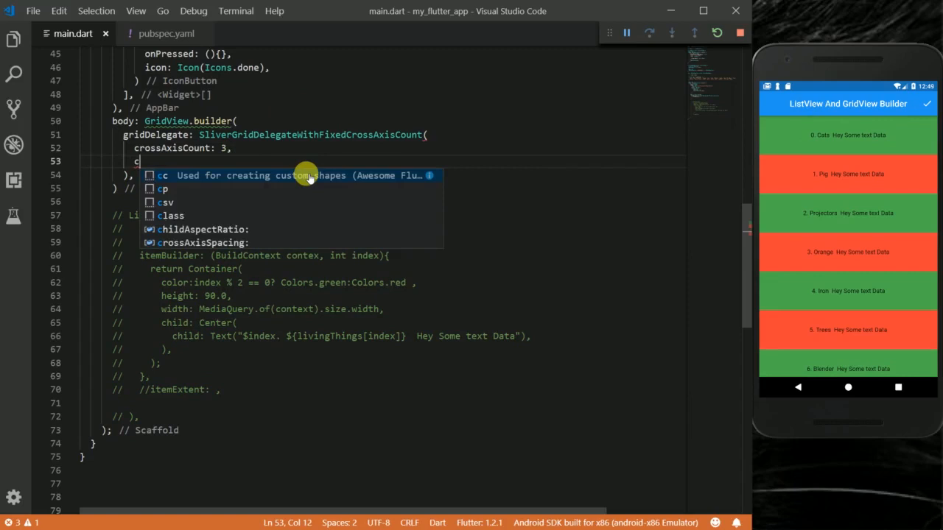
text(crossAxisSpacing:)
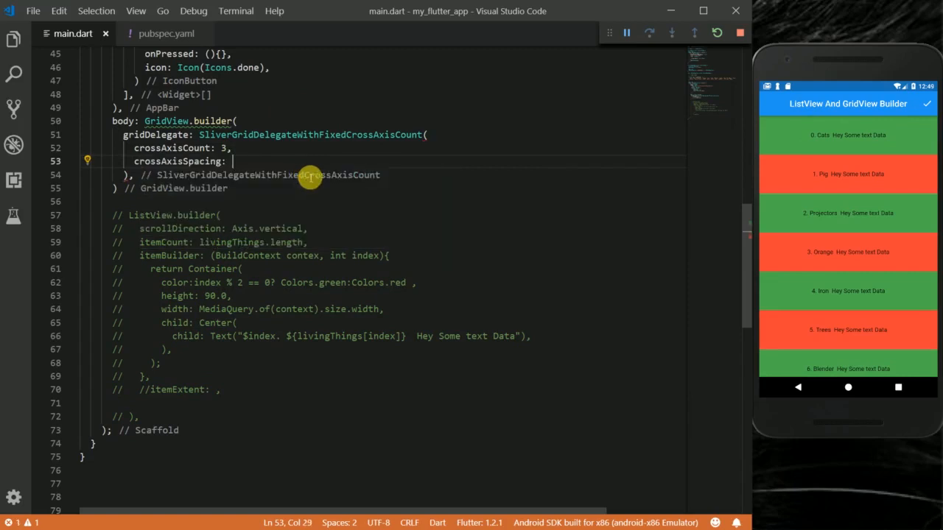
key(ctrl+s)
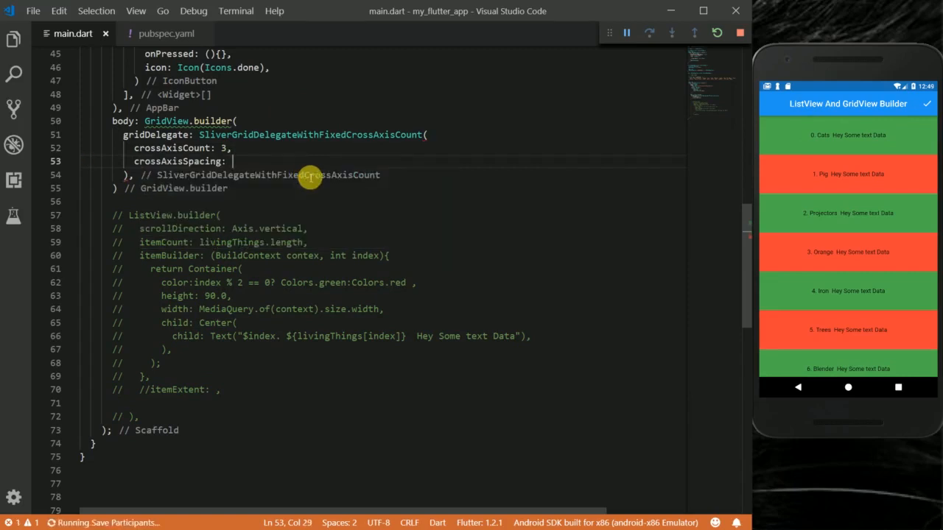
text(3.0,)
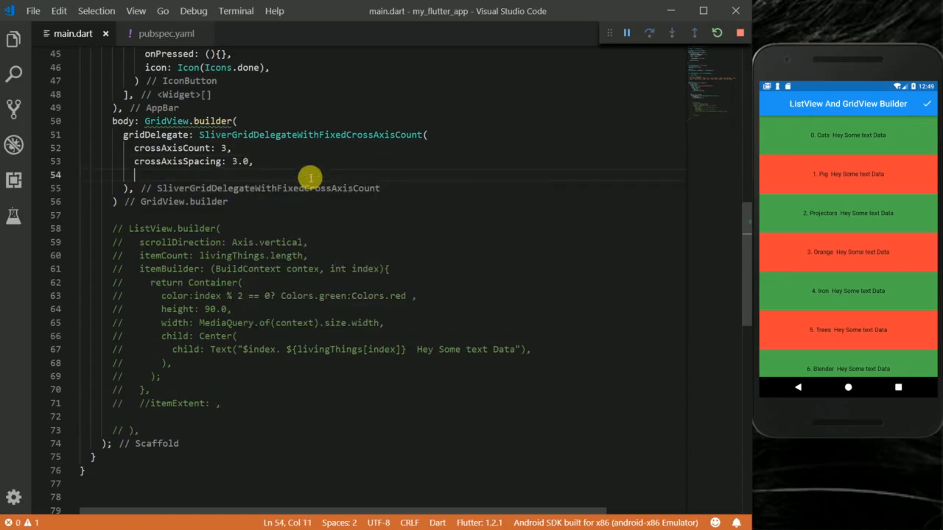
text(mainAxisSpacing: 3.)
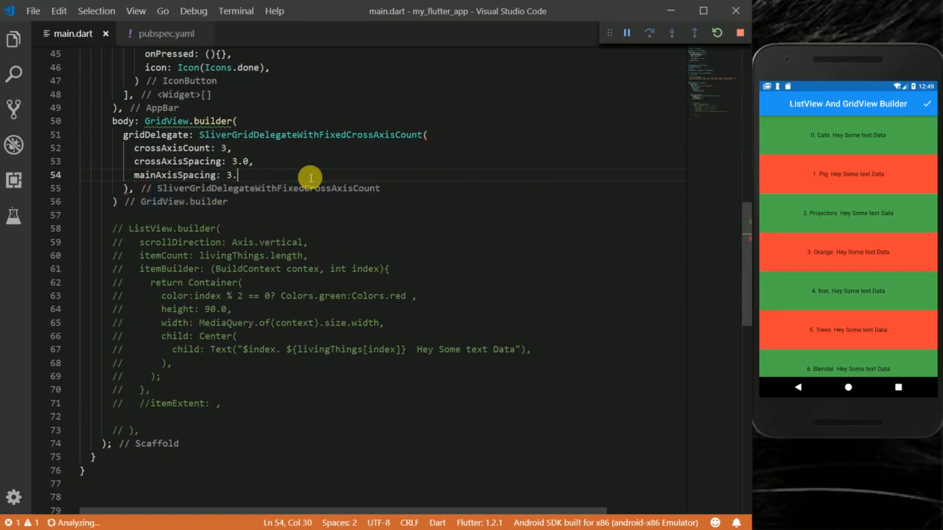
text(0)
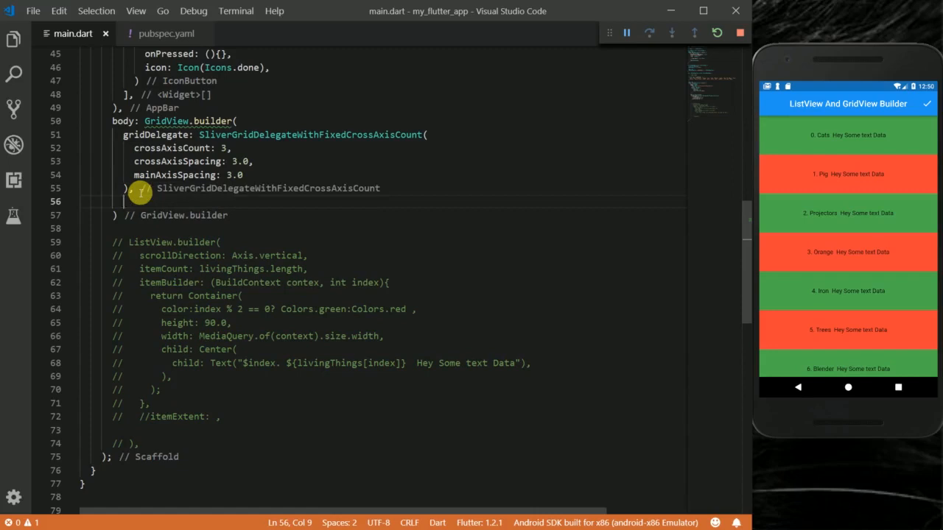
Give GridView.builder scrollDirection Axis.vertical and an itemBuilder property.
text(scrollDirection: ,)
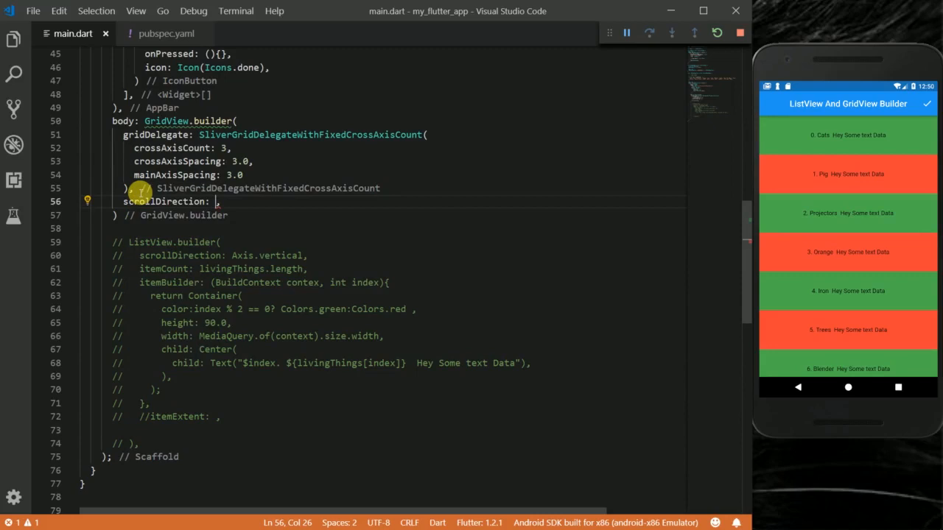
text(Axis.)
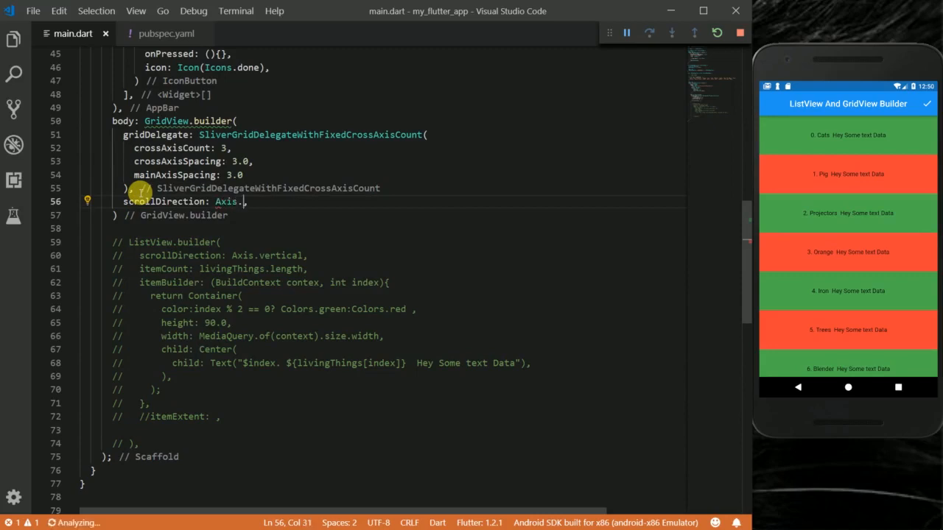
text(vertical,)
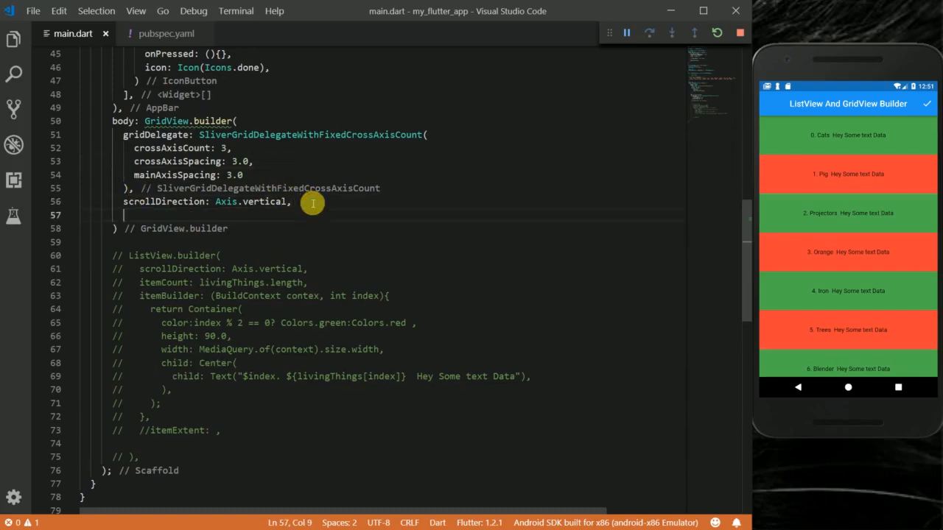
text(i)
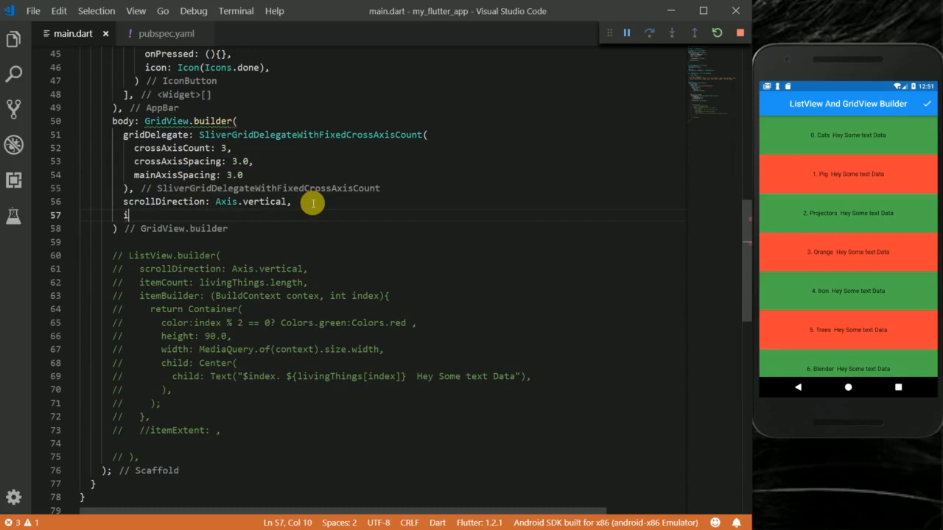
text(temBuilder: ,)
text(itemCount: ,)
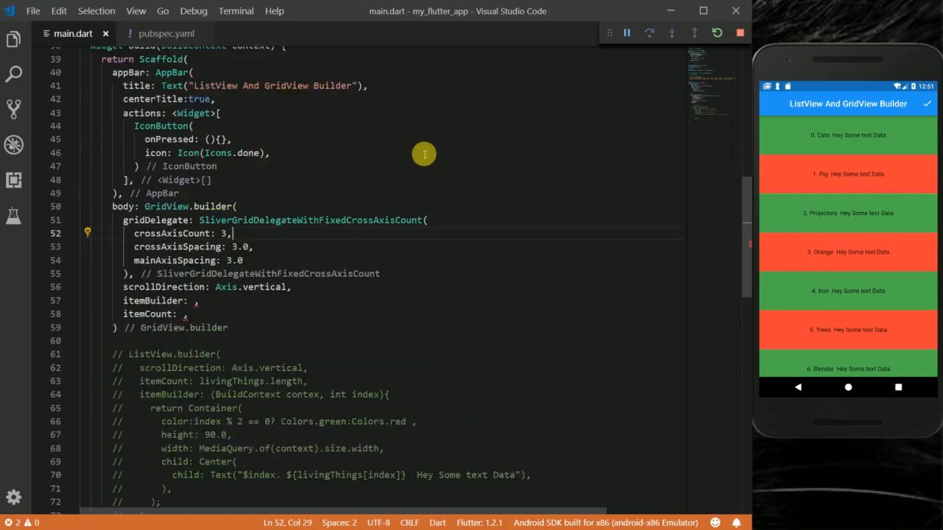
Set itemCount to livingThings.length and itemBuilder parameters (BuildContext context, index).
scroll(up, 3)
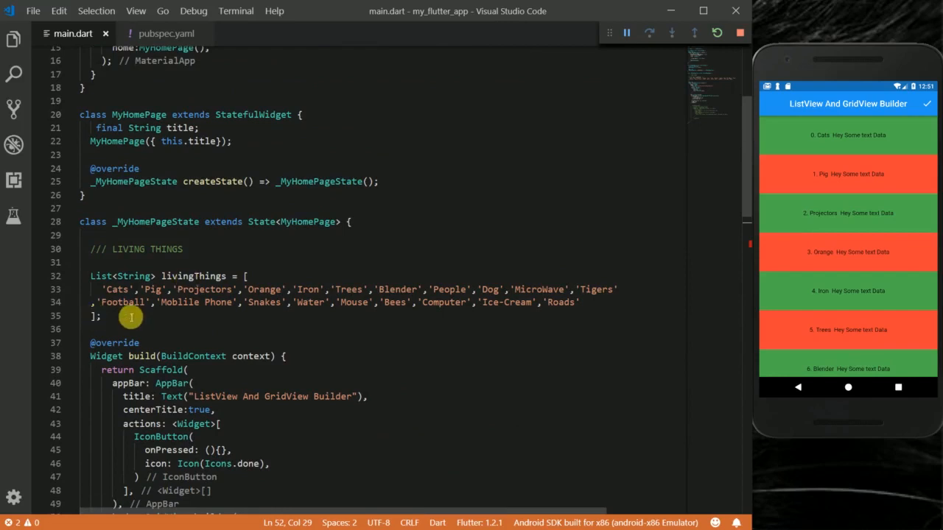
scroll(down, 3)
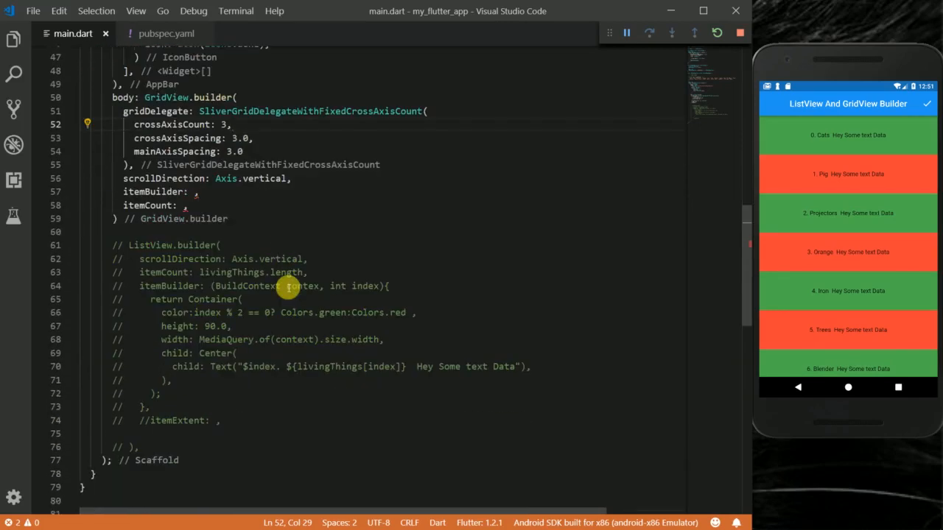
click(182, 205)
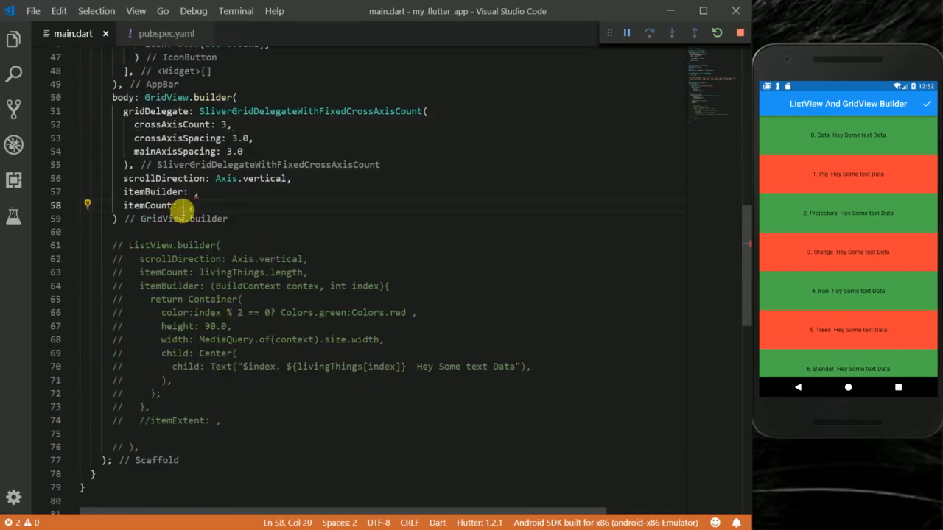
text(livingThings.length)
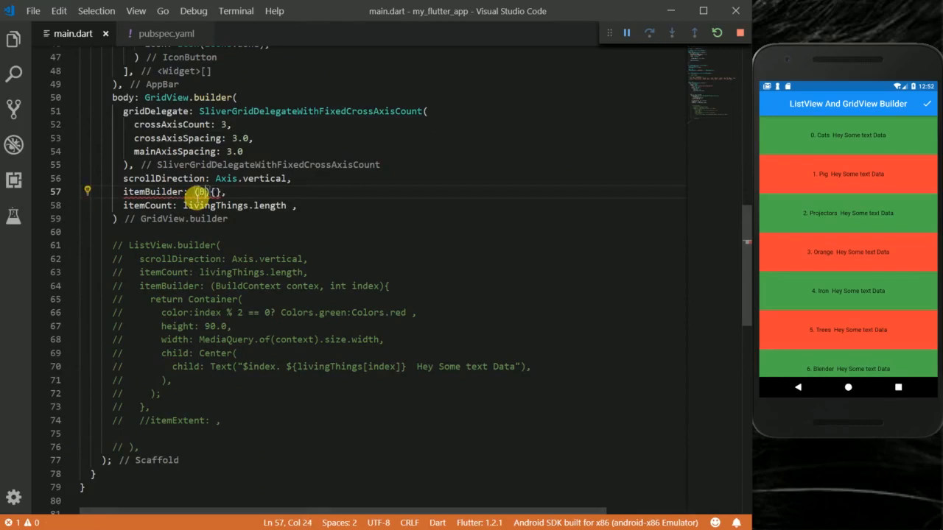
text(BuildContext context)
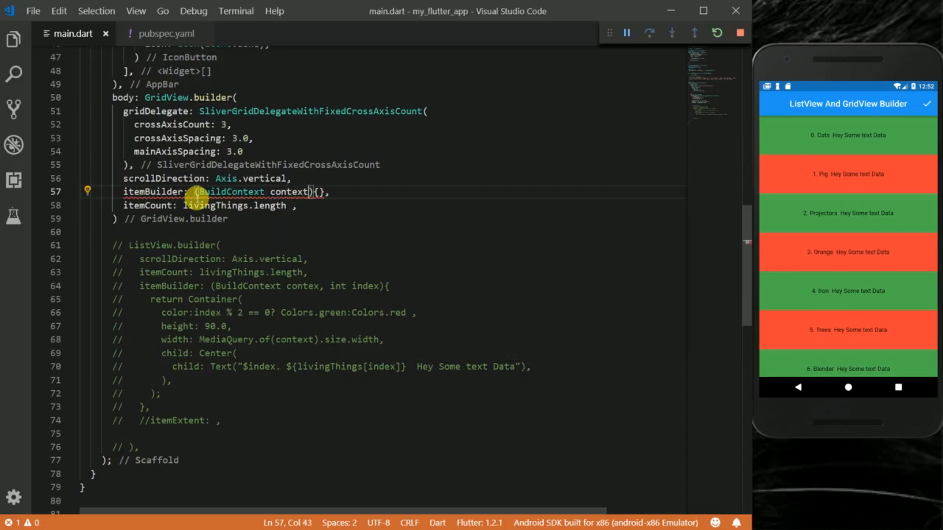
text(, index)
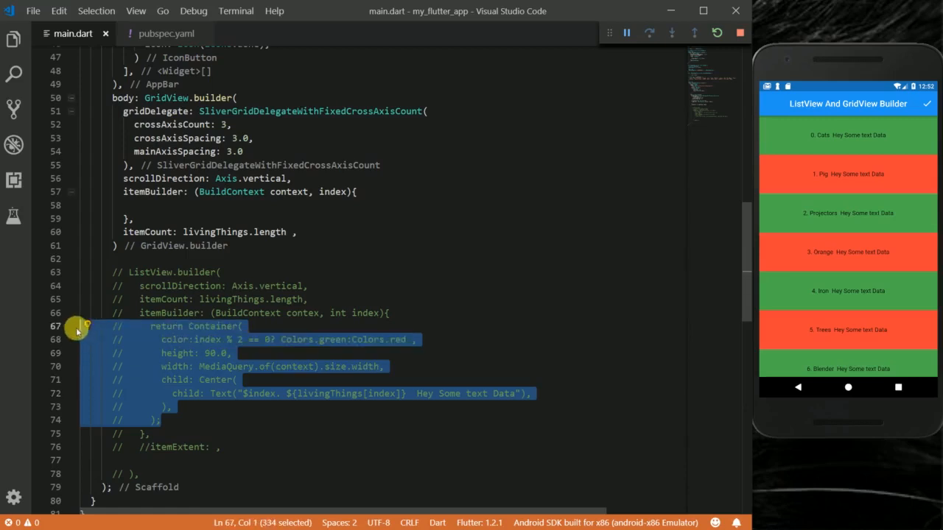
Place the uncommented green/red Container inside itemBuilder and select its height and width lines.
click(147, 205)
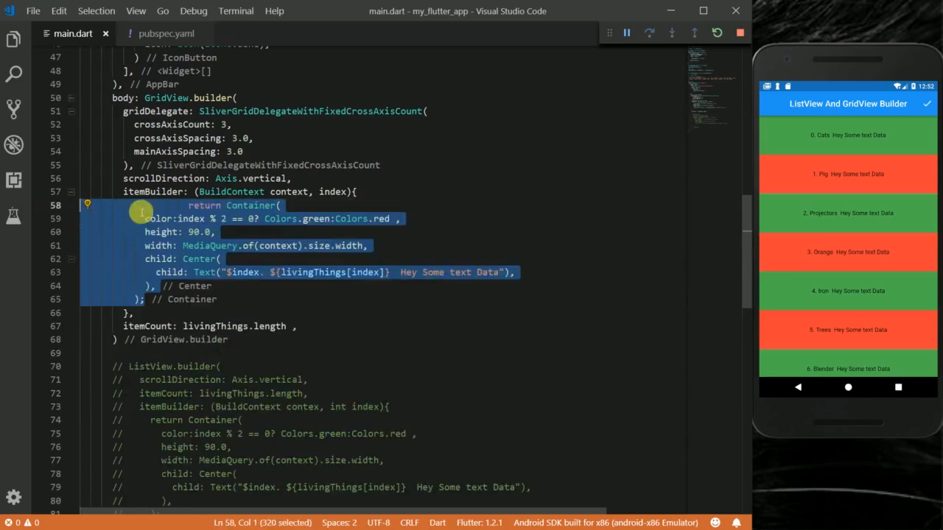
click(193, 206)
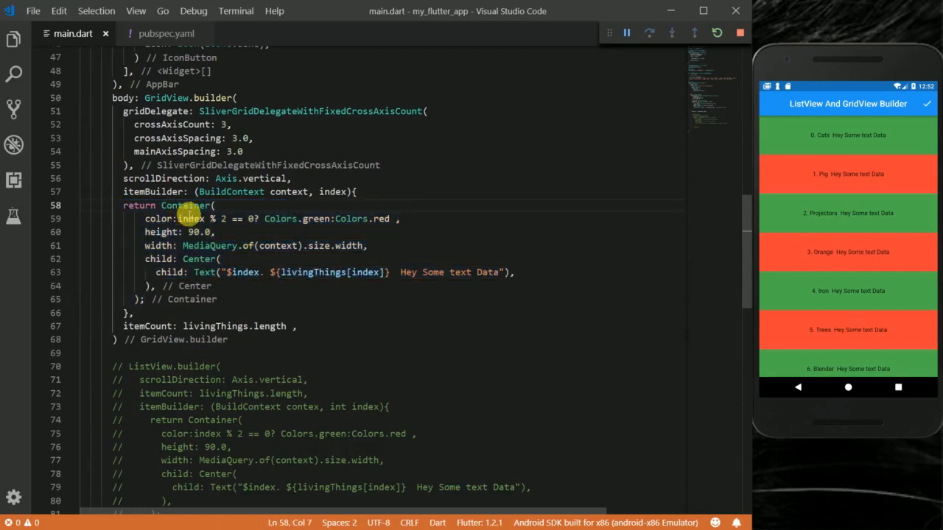
drag(146, 231, 367, 245)
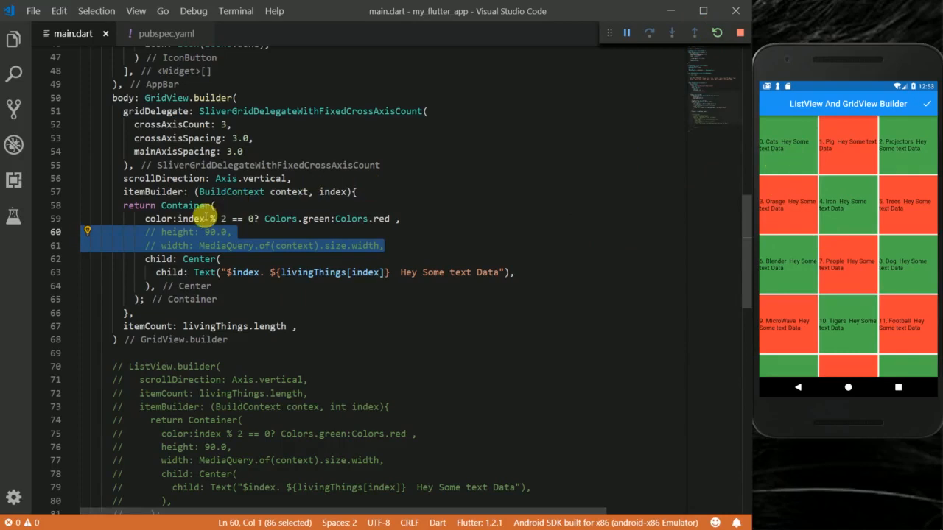
mouse_move(592, 221)
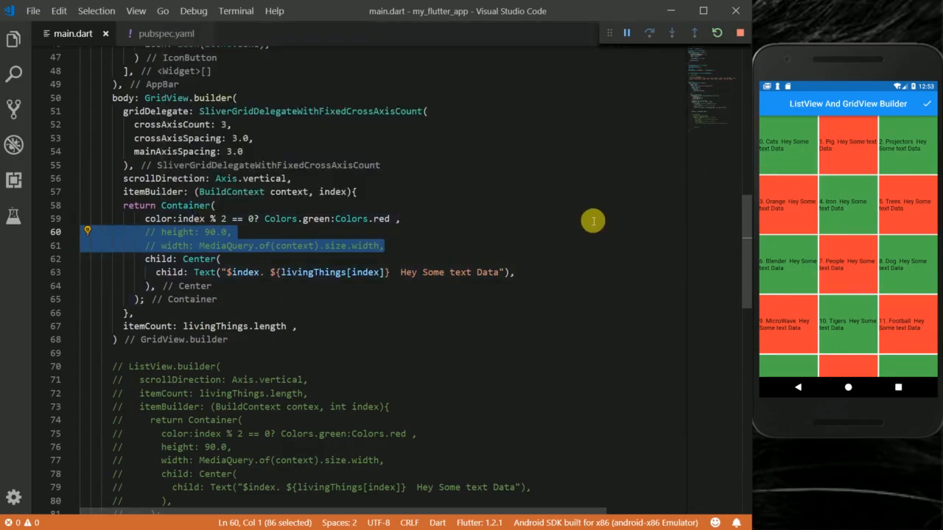
mouse_move(816, 156)
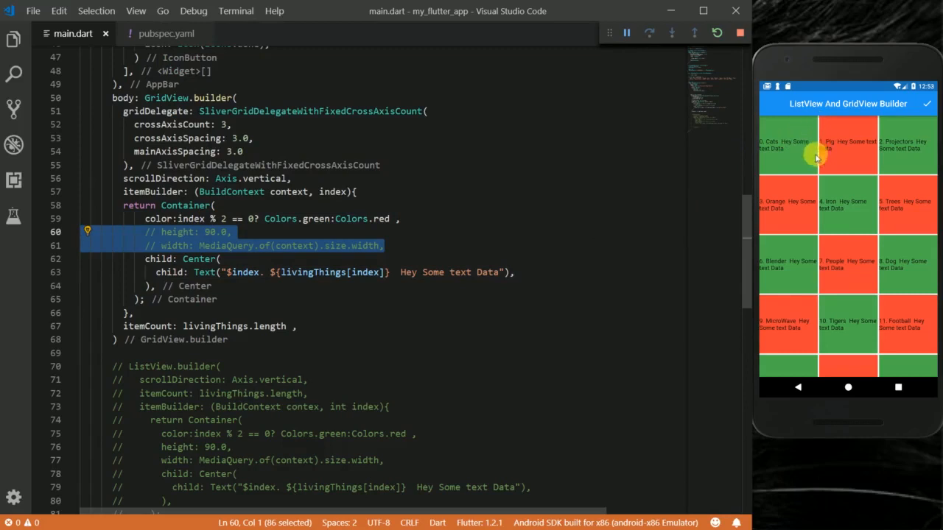
mouse_move(744, 175)
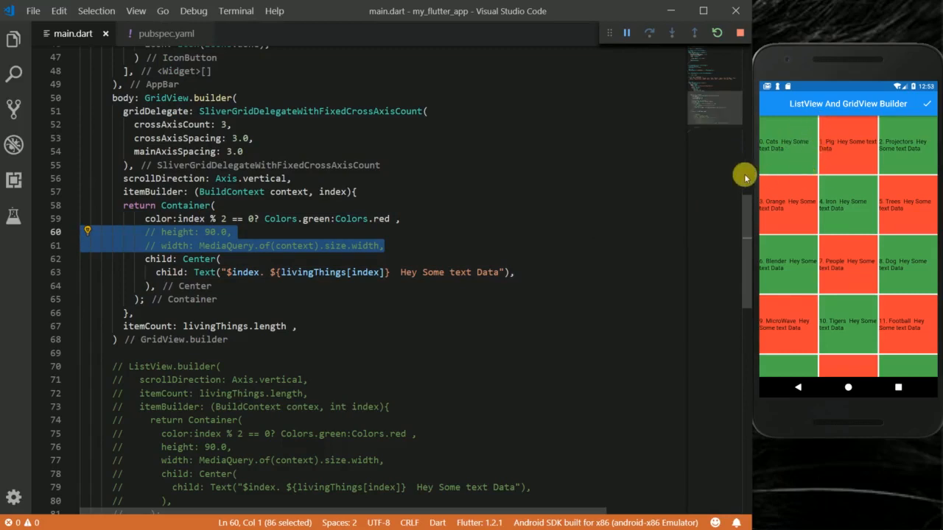
mouse_move(818, 119)
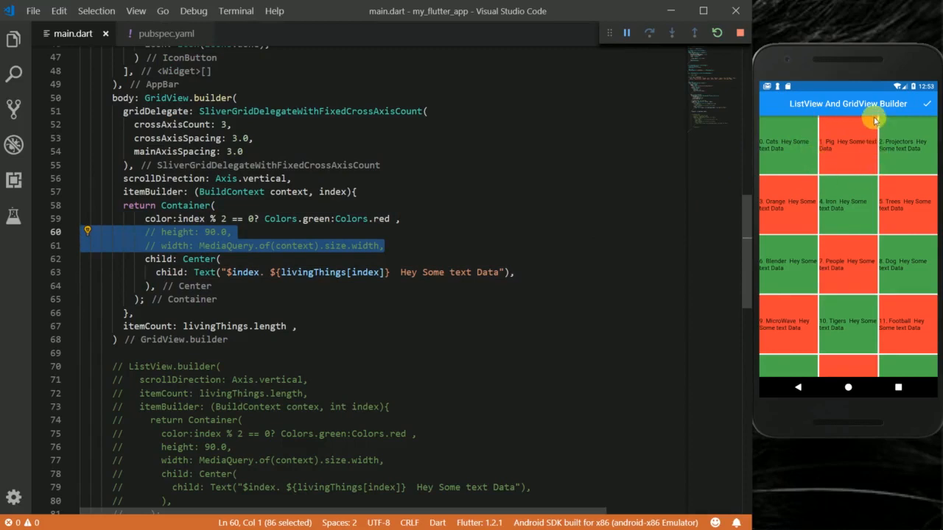
mouse_move(842, 148)
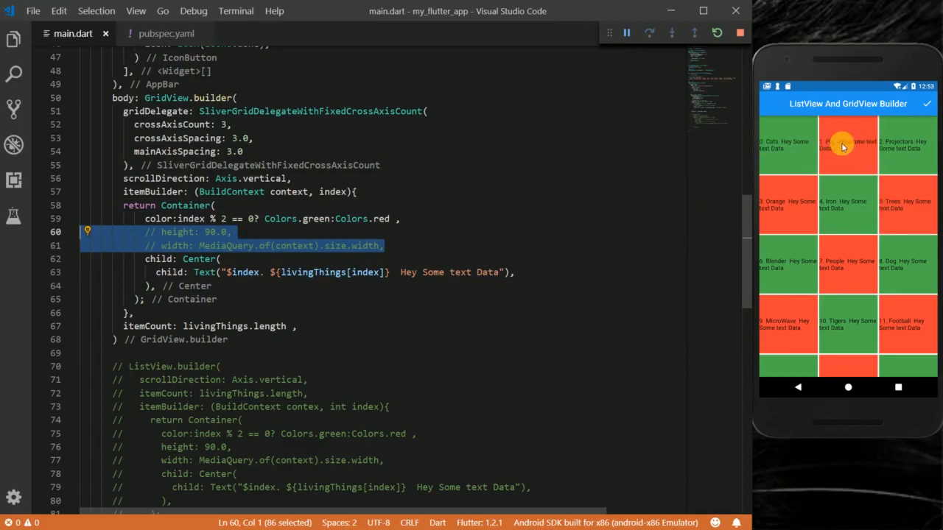
mouse_move(910, 331)
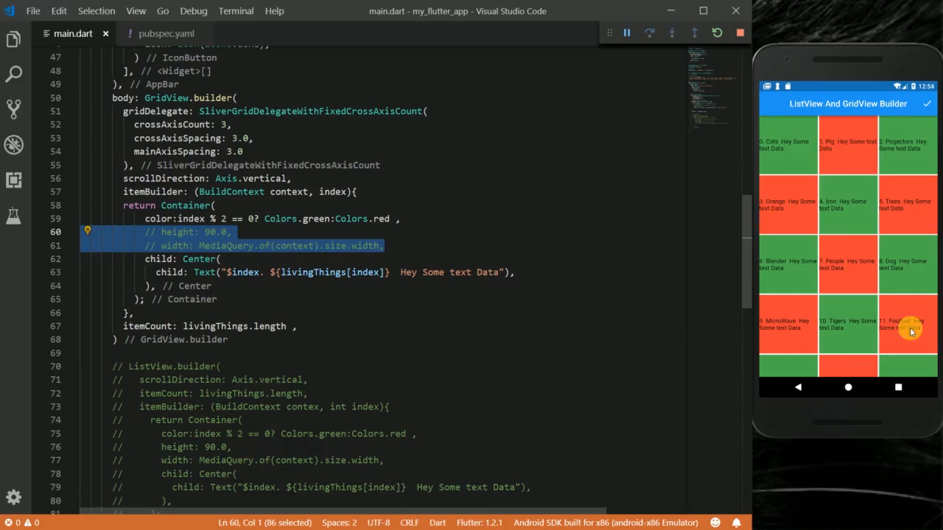
Scroll the emulator's three-column grid down to later items.
scroll(down, 3)
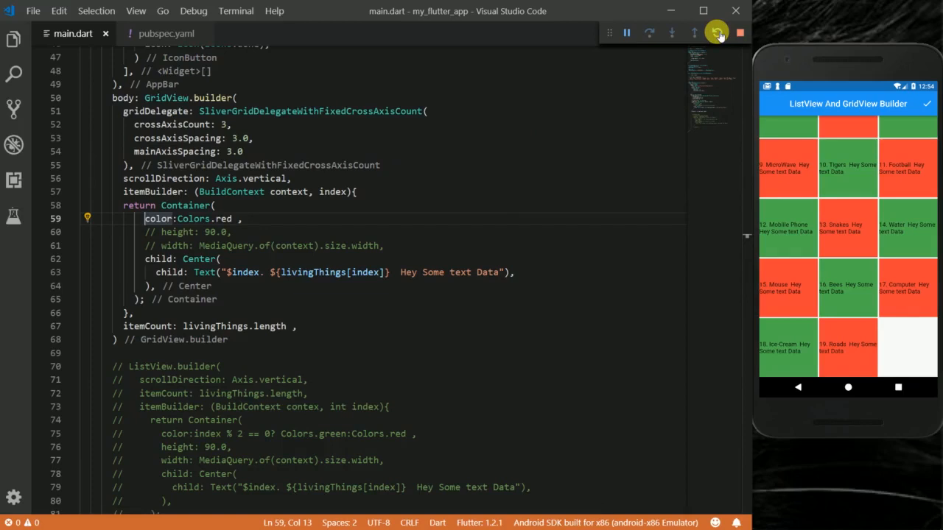
Hot reload the app so every grid box shows plain Colors.red.
click(716, 32)
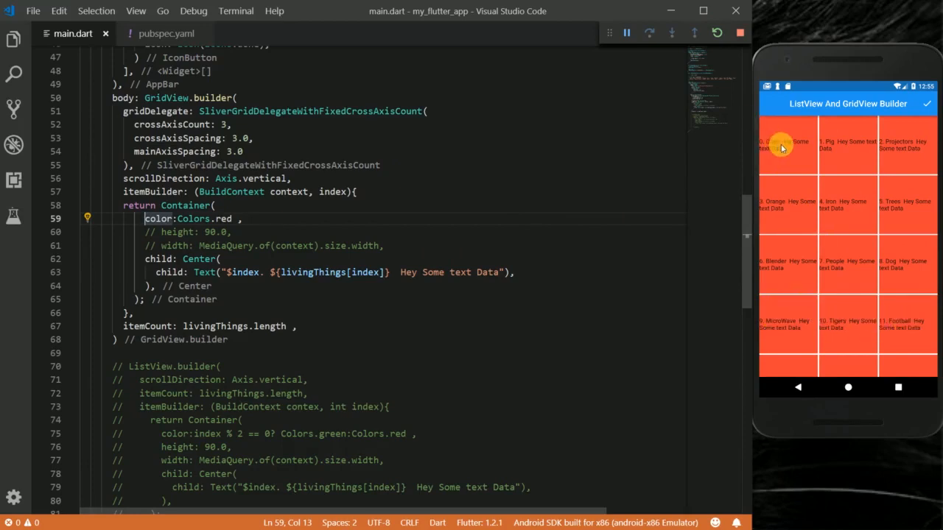
mouse_move(822, 210)
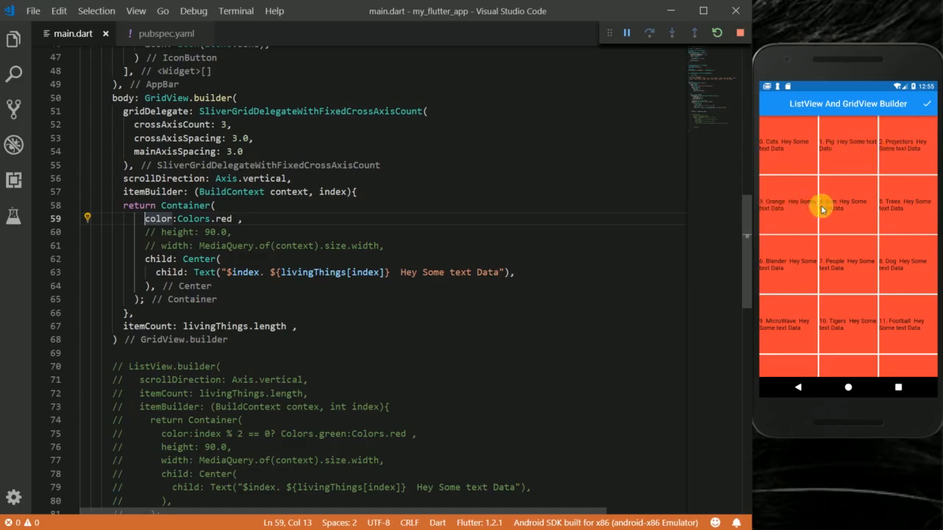